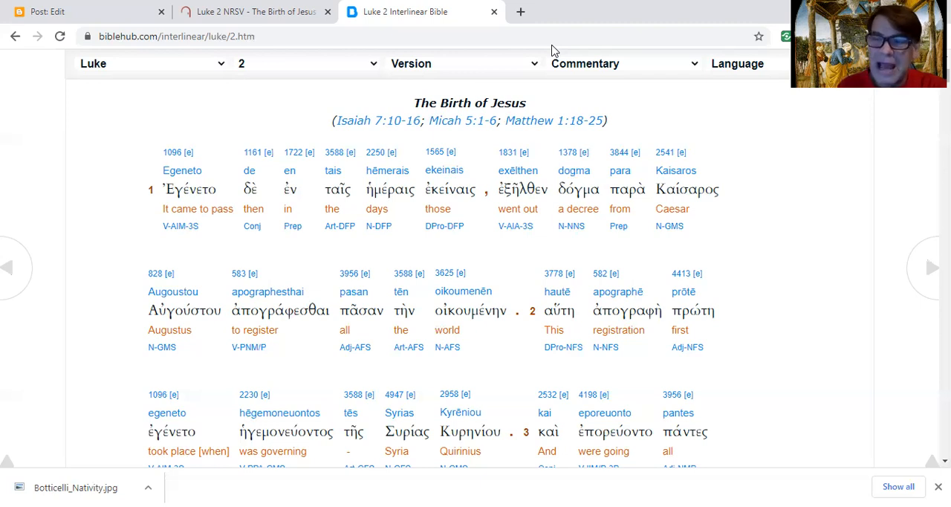
{"action": "mouse_move", "coordinate": [752, 237]}
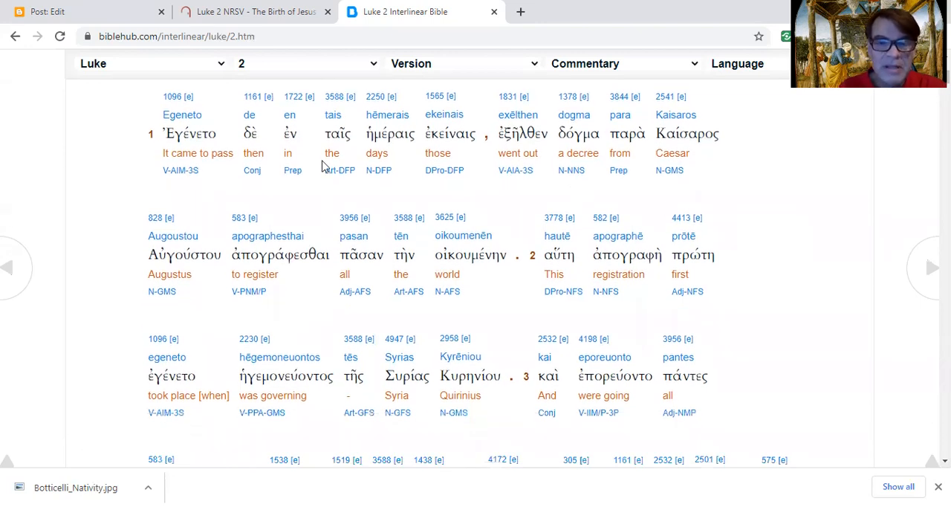
{"action": "mouse_move", "coordinate": [475, 195]}
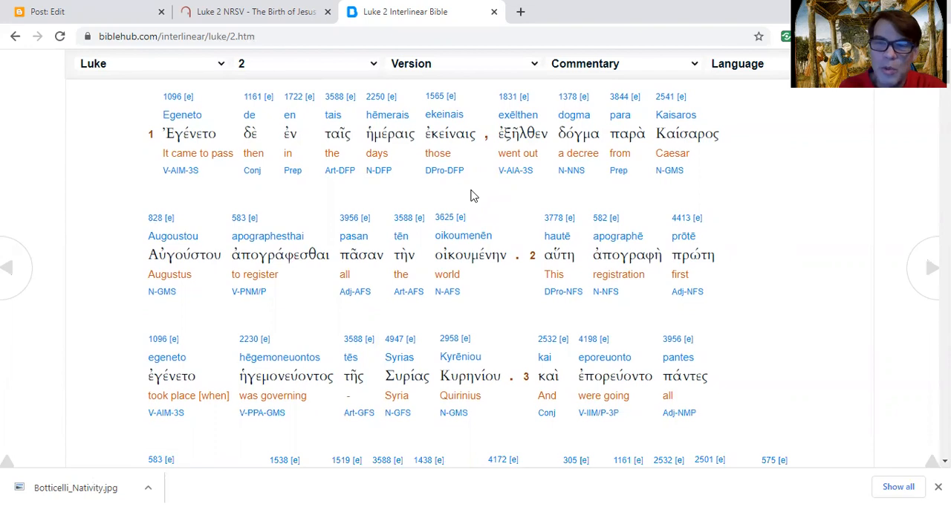
{"action": "mouse_move", "coordinate": [604, 196]}
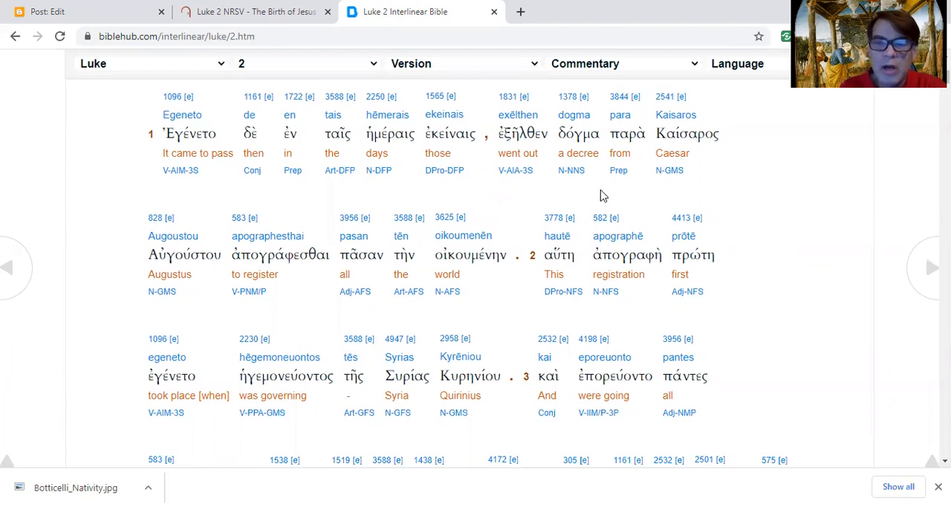
{"action": "mouse_move", "coordinate": [438, 289]}
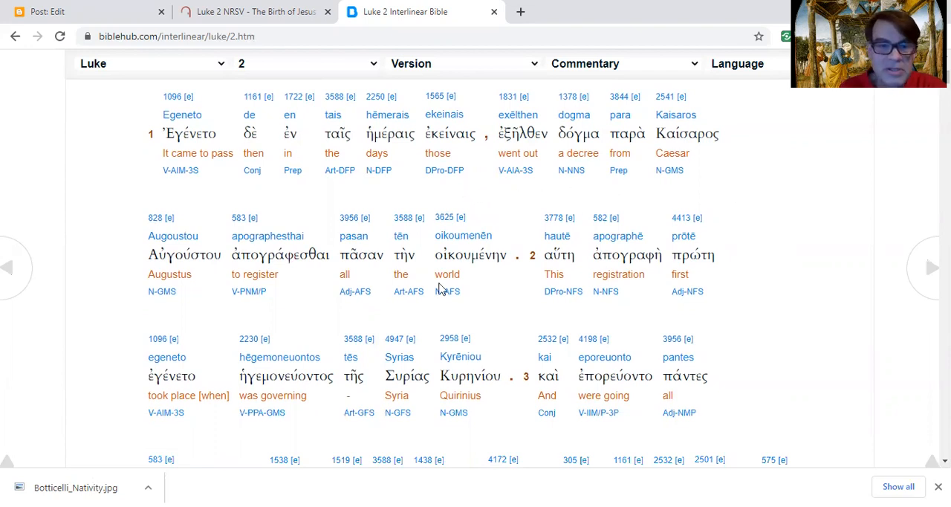
{"action": "mouse_move", "coordinate": [270, 329]}
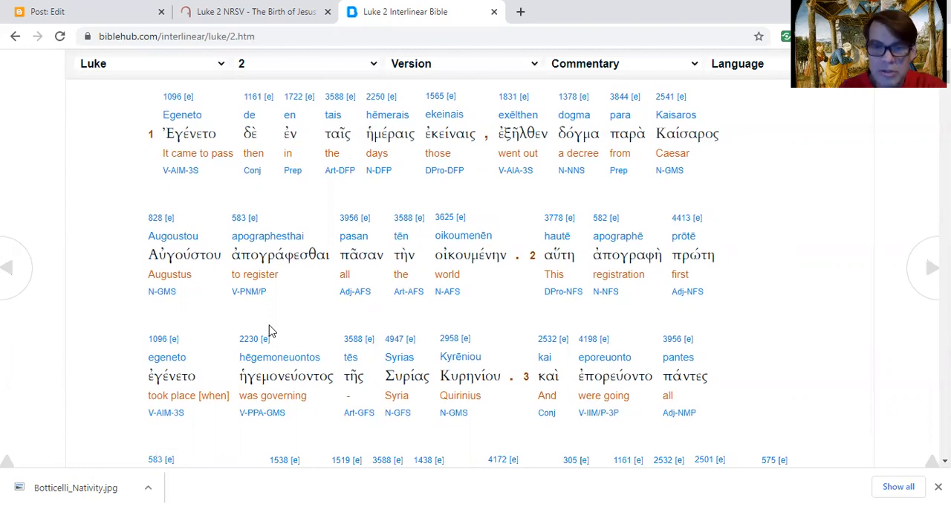
{"action": "mouse_move", "coordinate": [515, 330]}
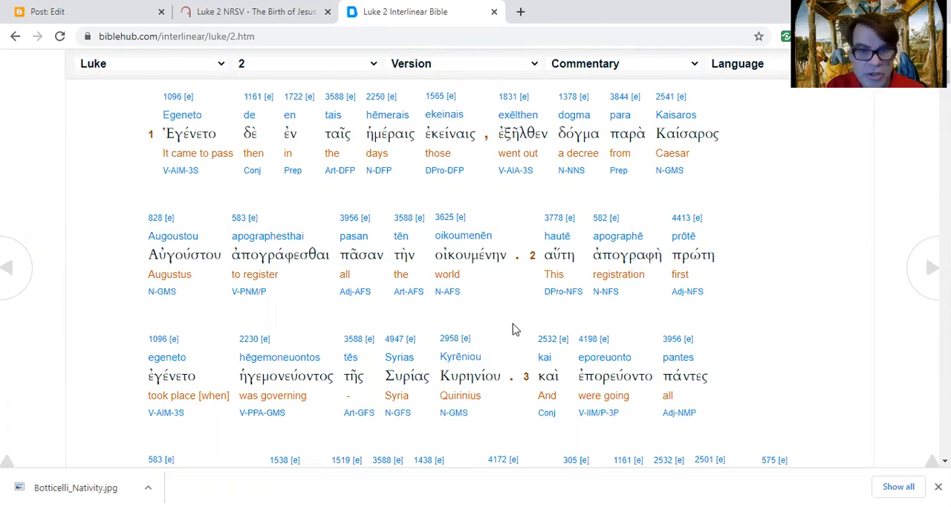
{"action": "mouse_move", "coordinate": [43, 307]}
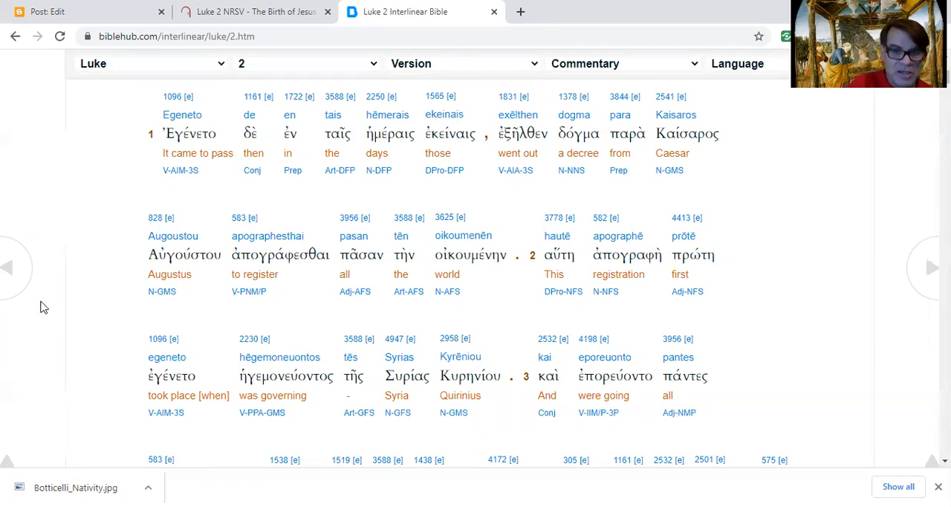
{"action": "scroll", "scroll_direction": "down", "scroll_amount": 3}
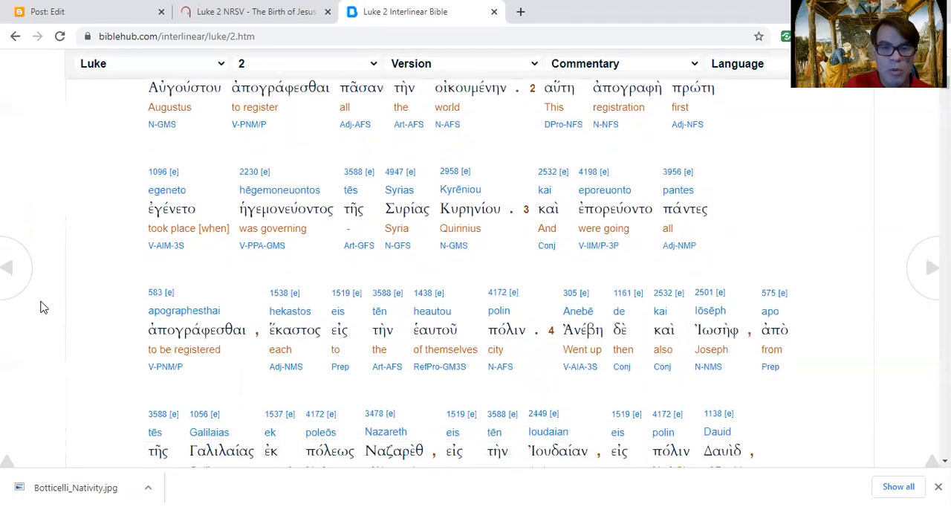
{"action": "scroll", "scroll_direction": "down", "scroll_amount": 3}
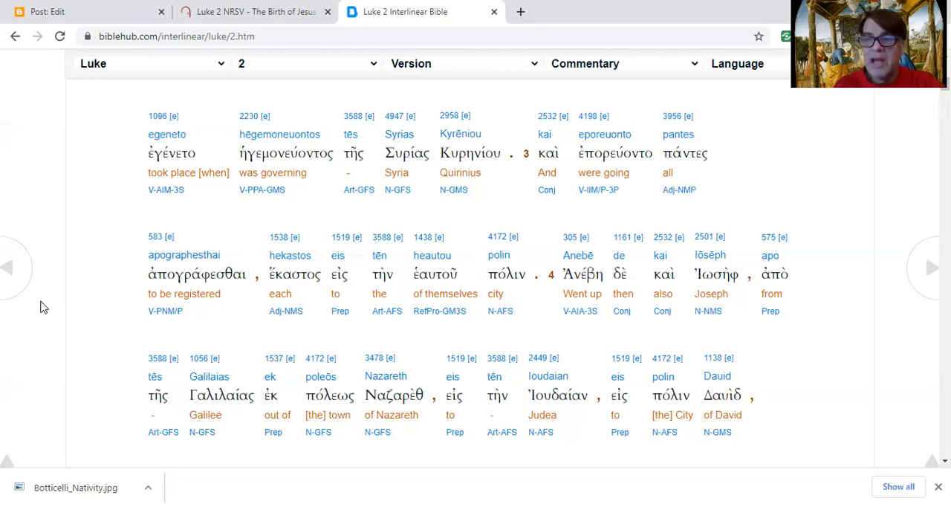
{"action": "mouse_move", "coordinate": [343, 203]}
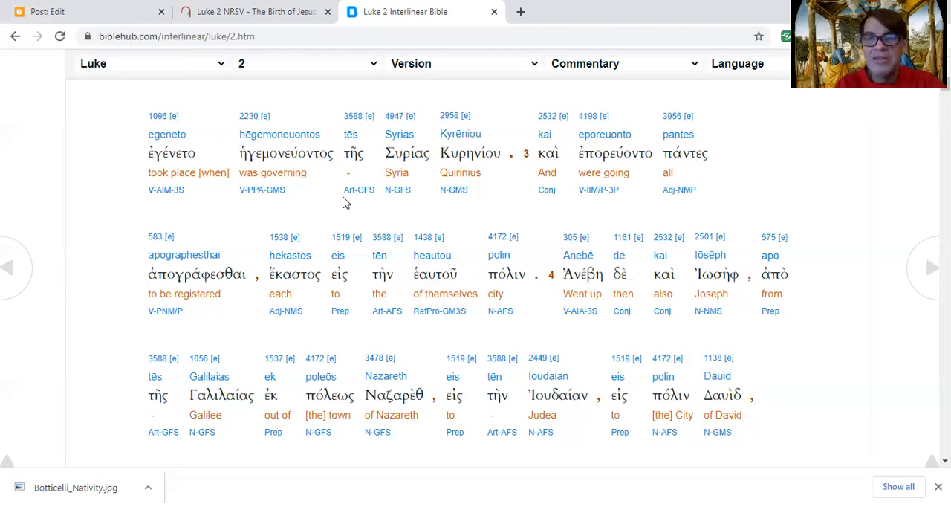
{"action": "mouse_move", "coordinate": [374, 48]}
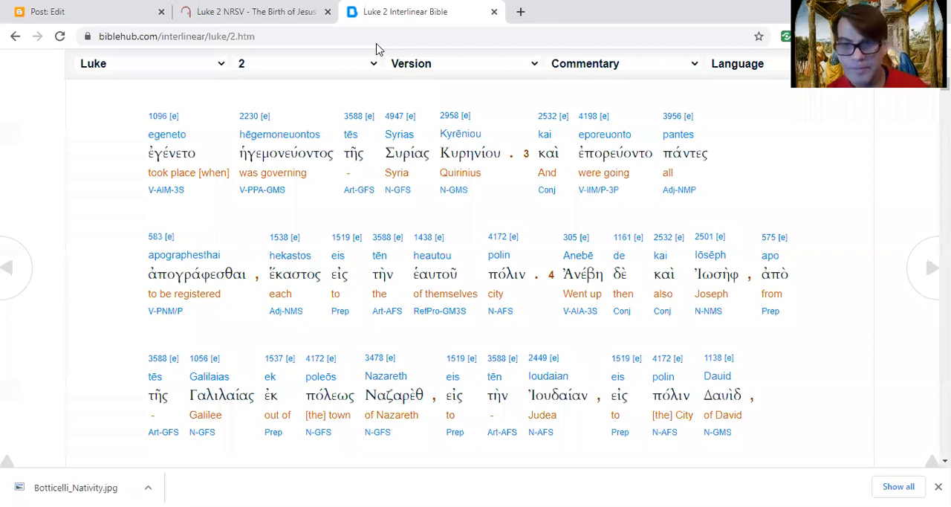
{"action": "mouse_move", "coordinate": [666, 278]}
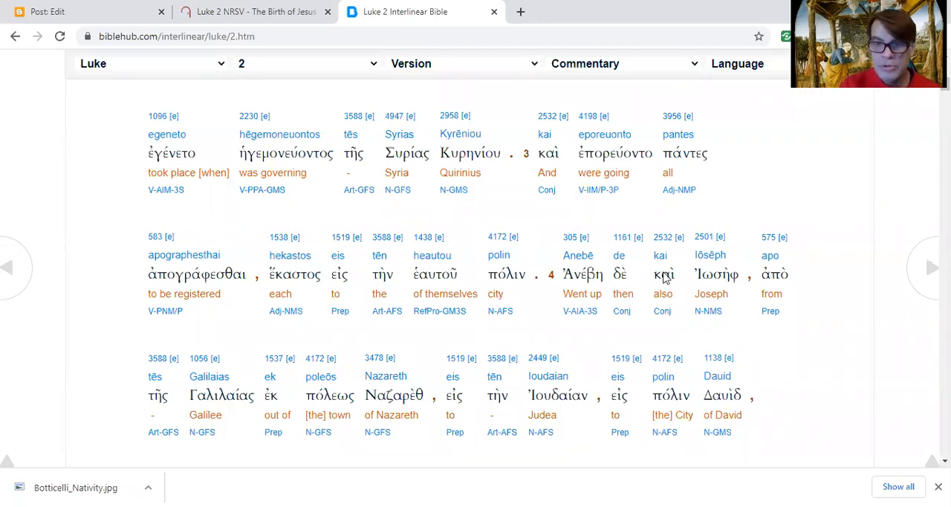
{"action": "scroll", "scroll_direction": "down", "scroll_amount": 3}
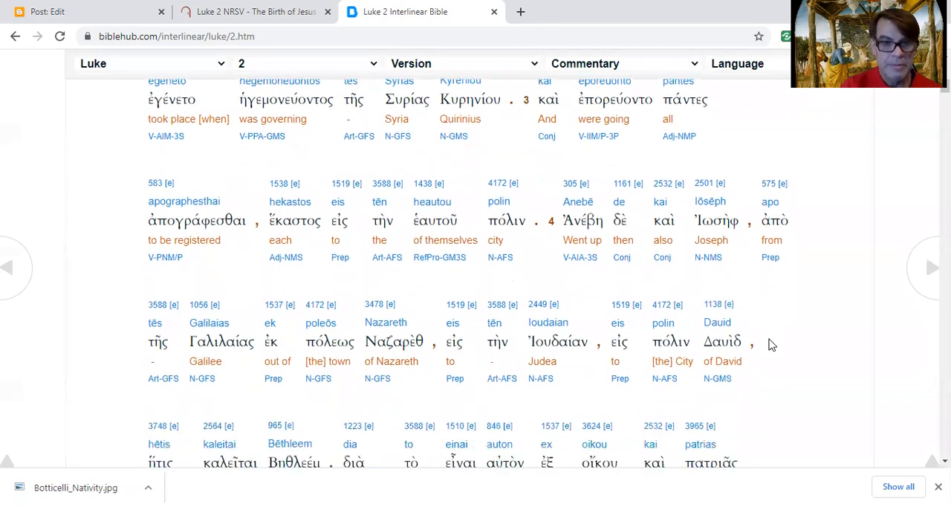
{"action": "scroll", "scroll_direction": "down", "scroll_amount": 3}
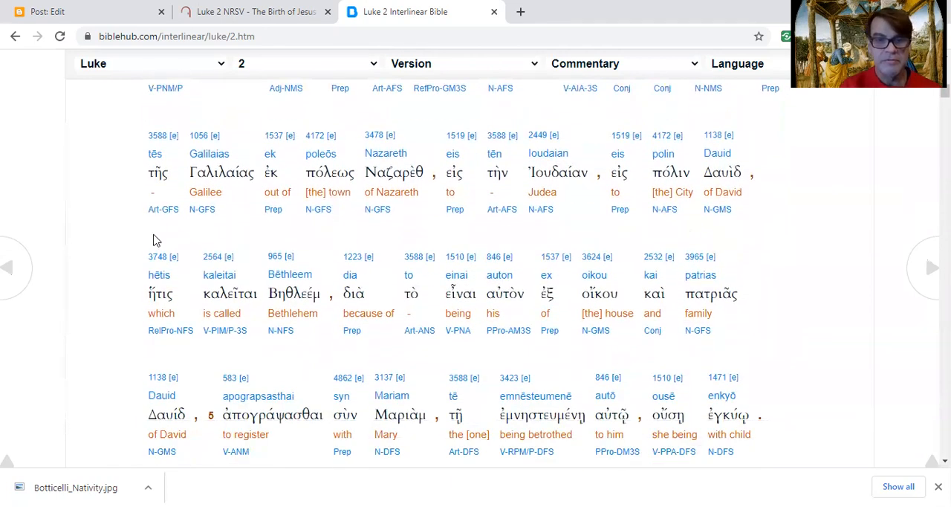
{"action": "mouse_move", "coordinate": [600, 234]}
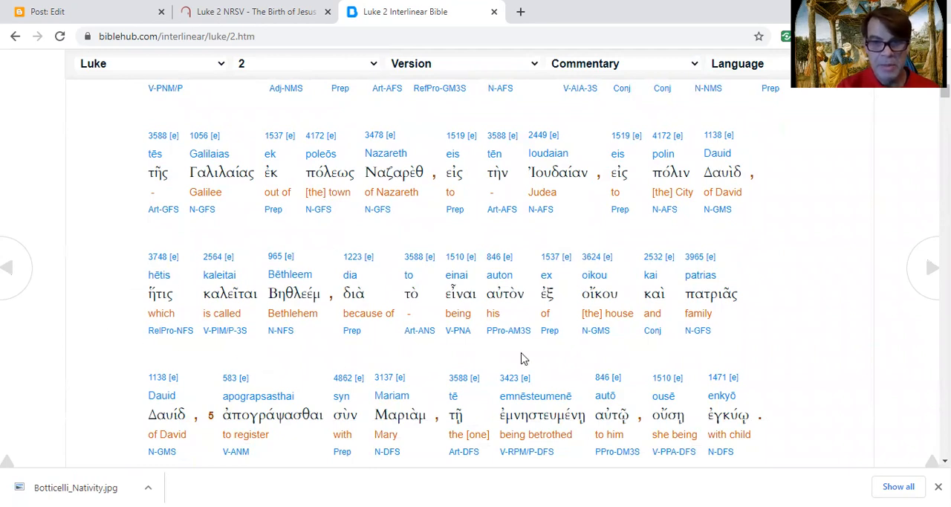
{"action": "scroll", "scroll_direction": "down", "scroll_amount": 3}
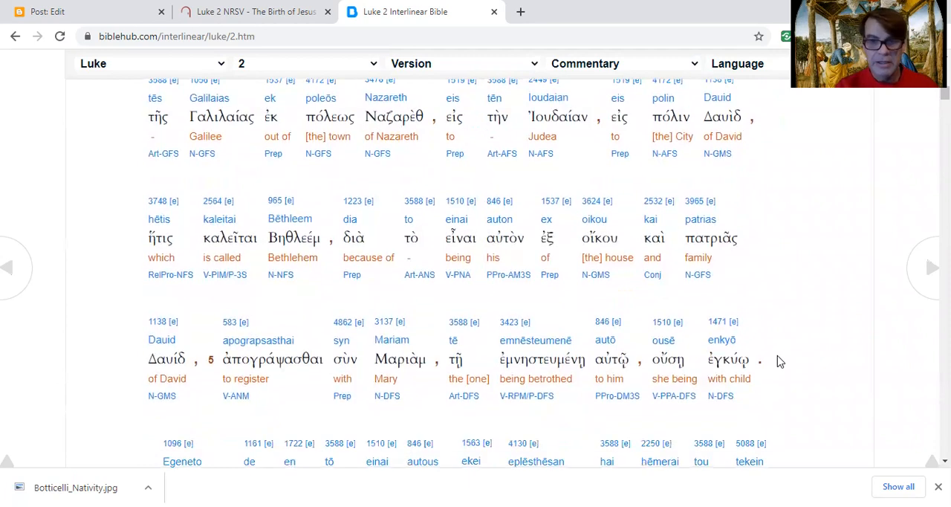
{"action": "scroll", "scroll_direction": "down", "scroll_amount": 3}
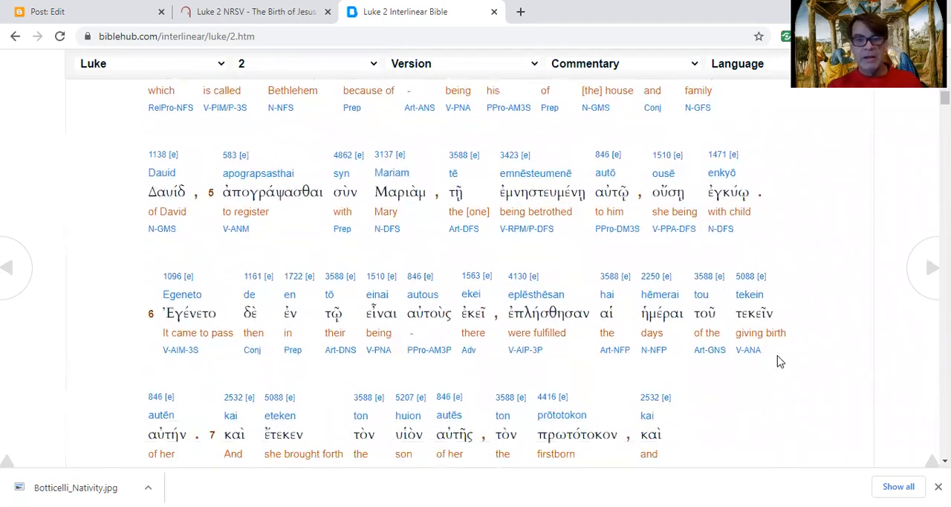
{"action": "scroll", "scroll_direction": "down", "scroll_amount": 3}
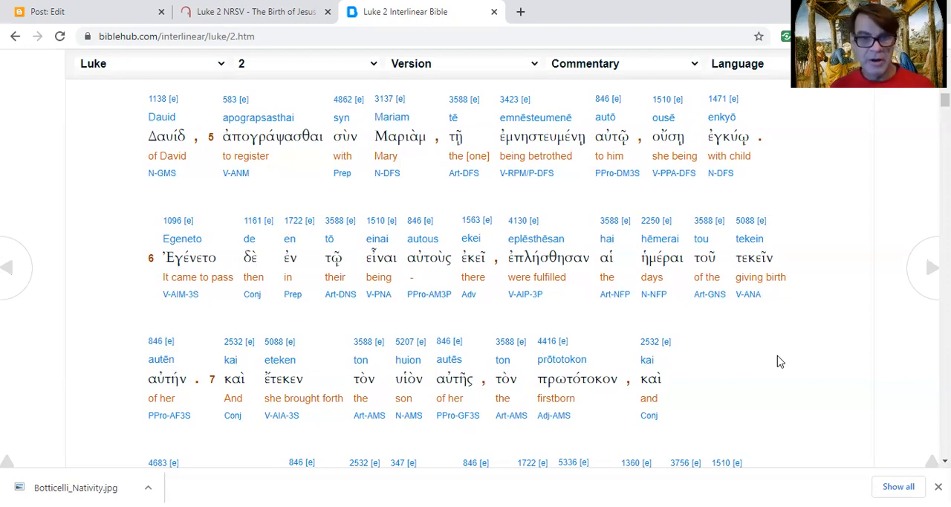
{"action": "scroll", "scroll_direction": "up", "scroll_amount": 3}
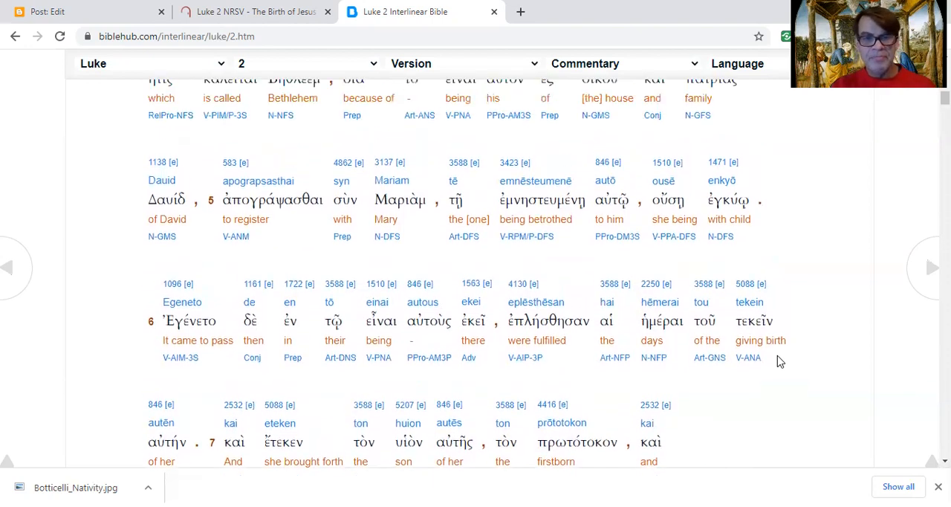
{"action": "scroll", "scroll_direction": "up", "scroll_amount": 3}
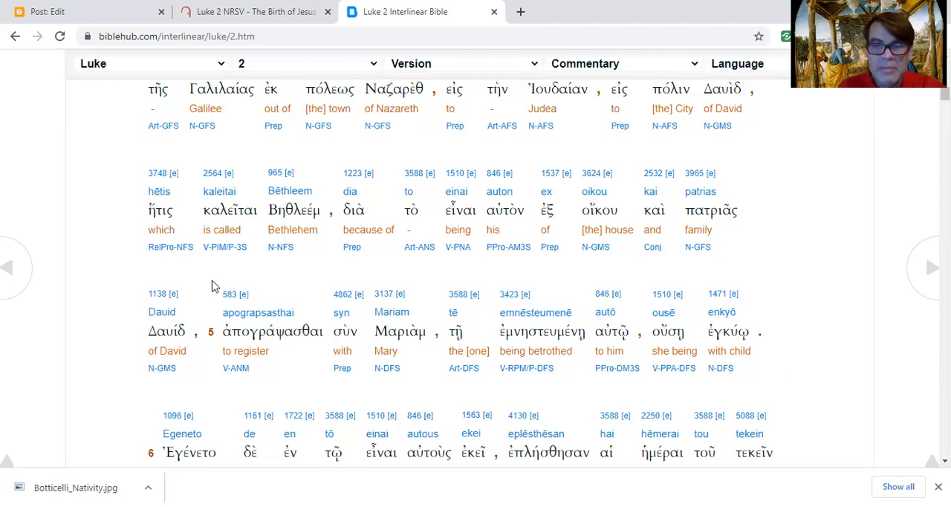
{"action": "mouse_move", "coordinate": [235, 401]}
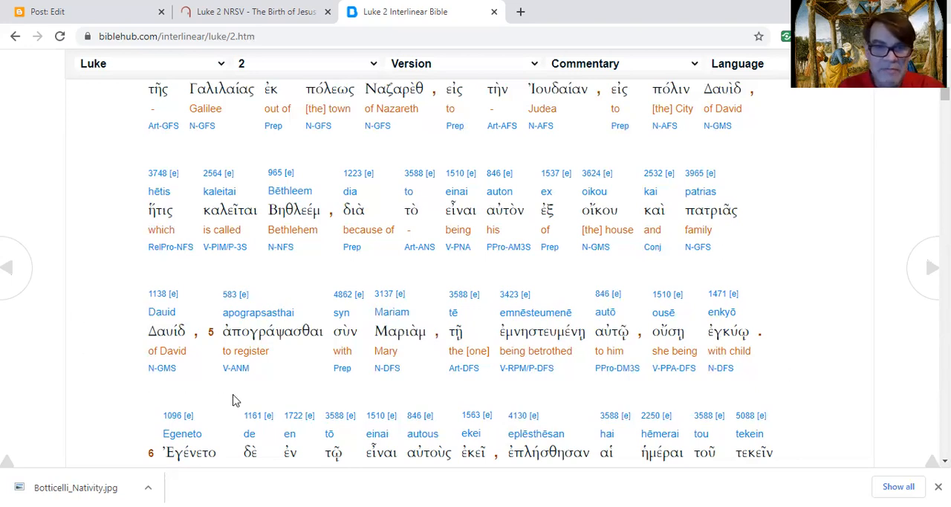
{"action": "scroll", "scroll_direction": "down", "scroll_amount": 3}
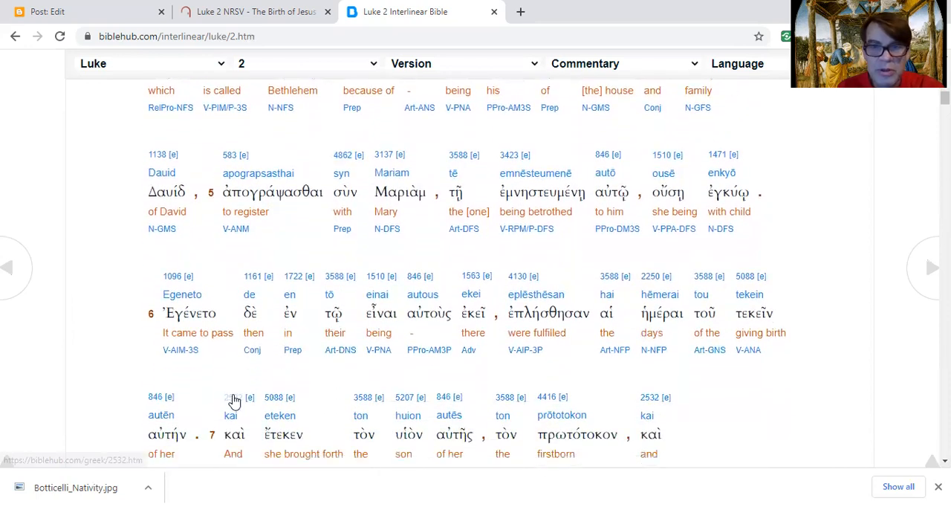
{"action": "scroll", "scroll_direction": "down", "scroll_amount": 3}
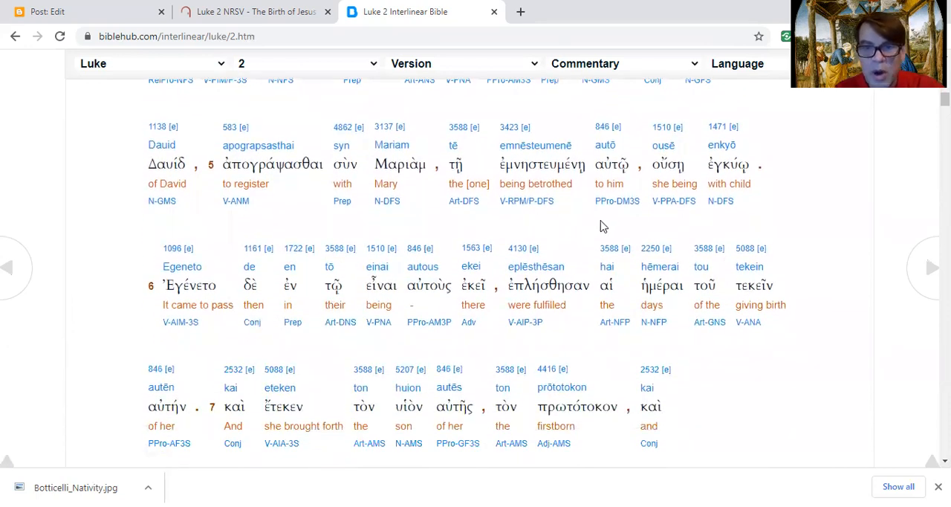
{"action": "mouse_move", "coordinate": [594, 222]}
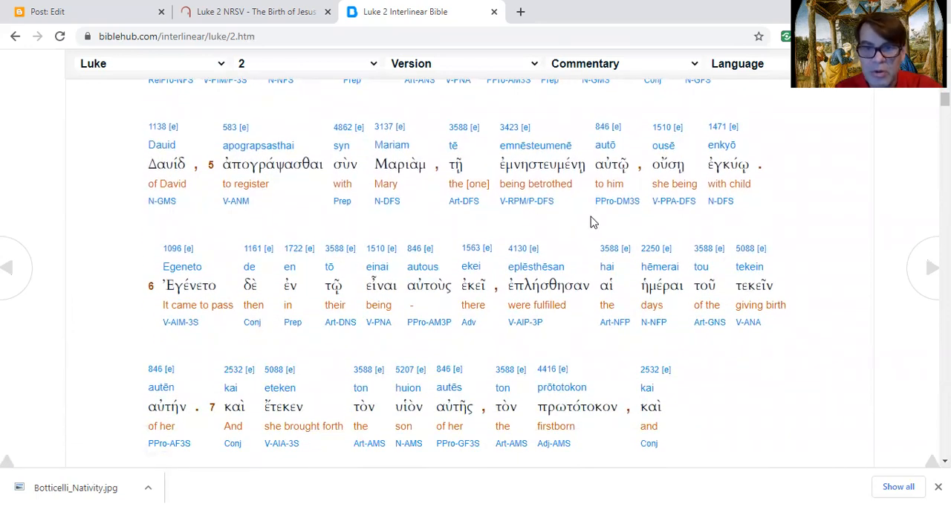
{"action": "mouse_move", "coordinate": [636, 226]}
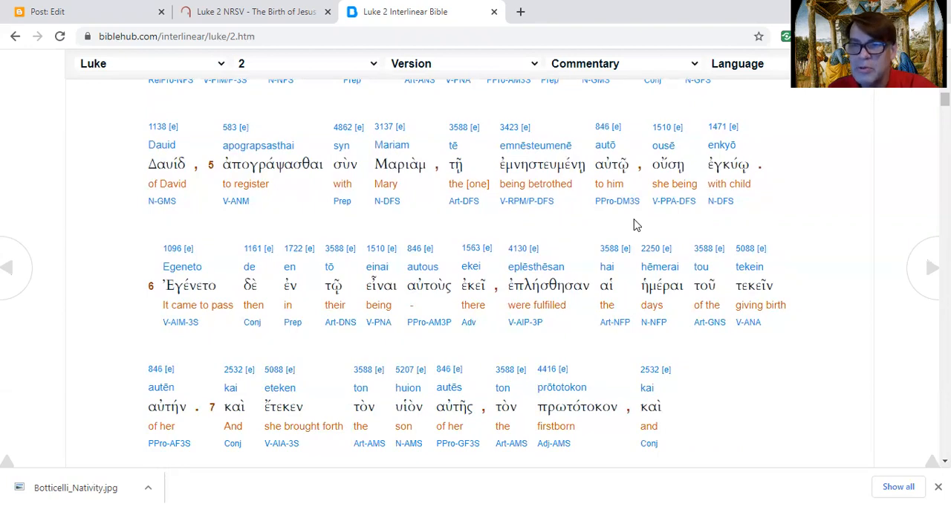
{"action": "mouse_move", "coordinate": [700, 217]}
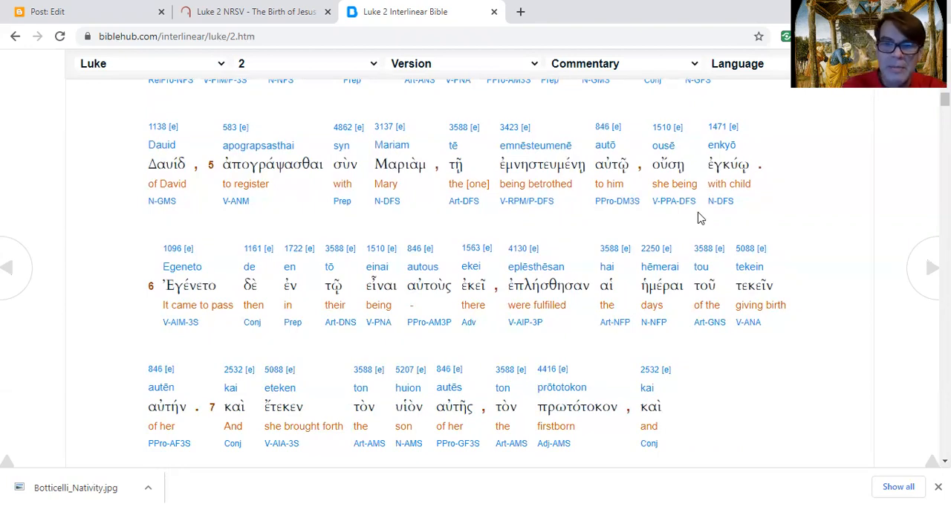
{"action": "mouse_move", "coordinate": [101, 387]}
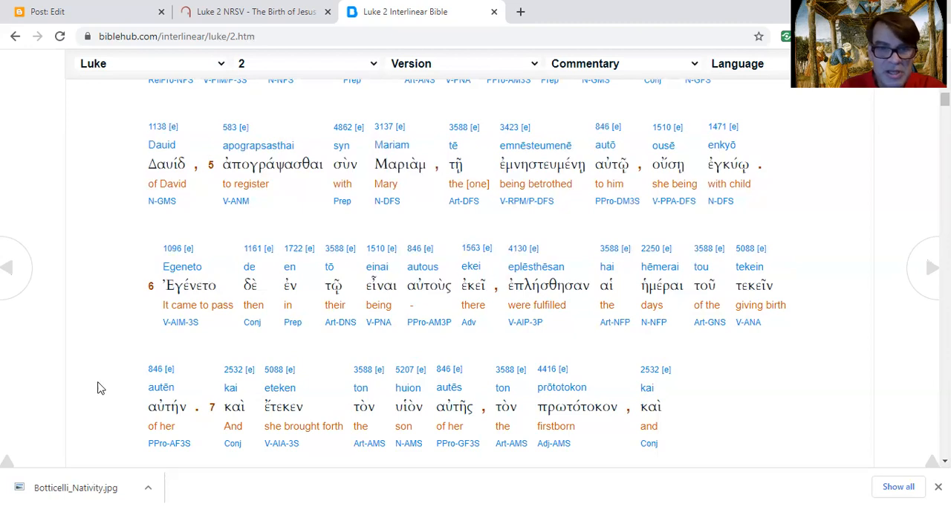
{"action": "mouse_move", "coordinate": [413, 352]}
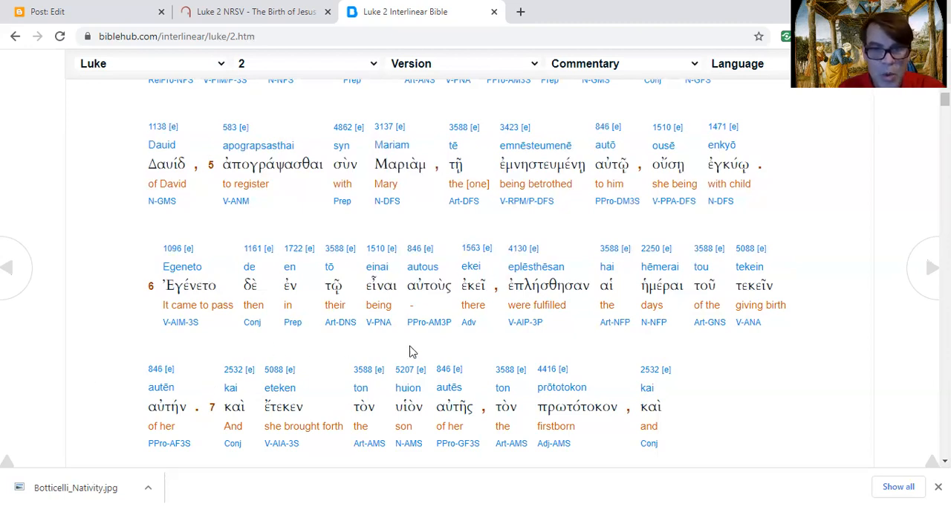
{"action": "scroll", "scroll_direction": "down", "scroll_amount": 3}
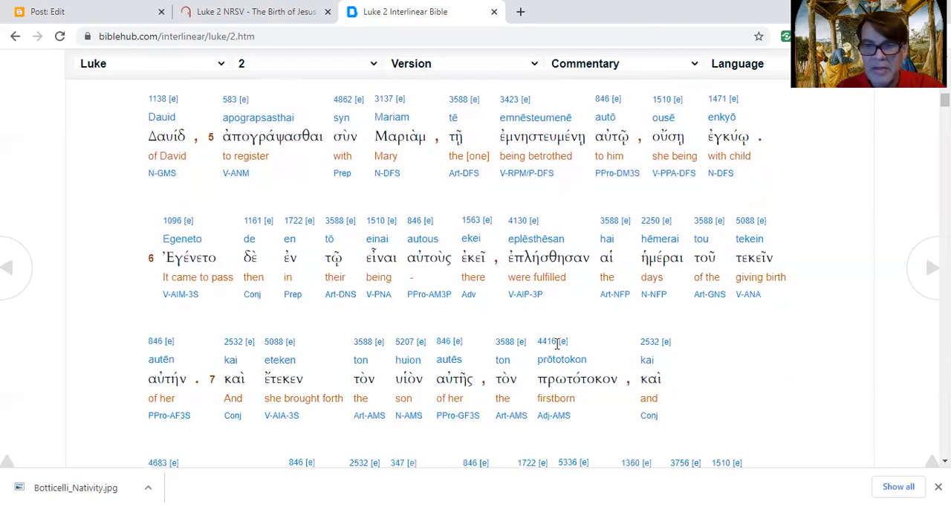
{"action": "scroll", "scroll_direction": "down", "scroll_amount": 3}
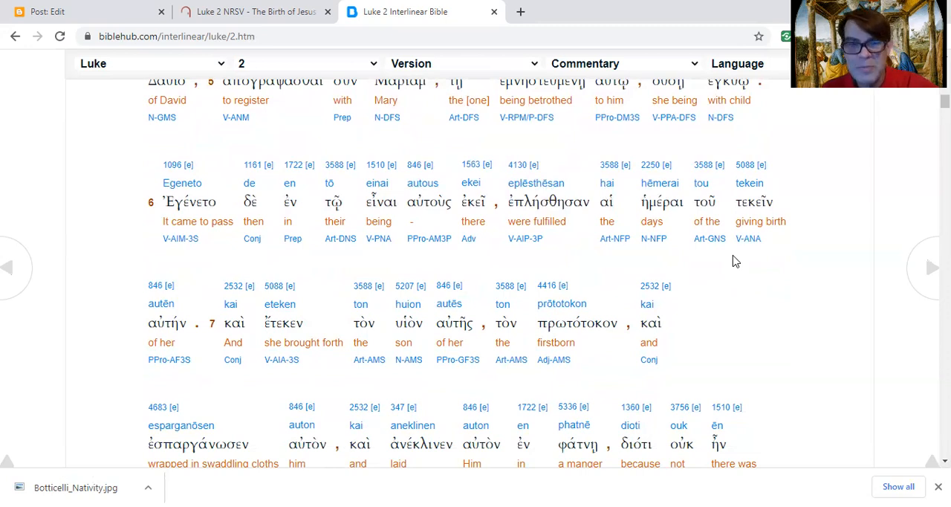
{"action": "mouse_move", "coordinate": [413, 405]}
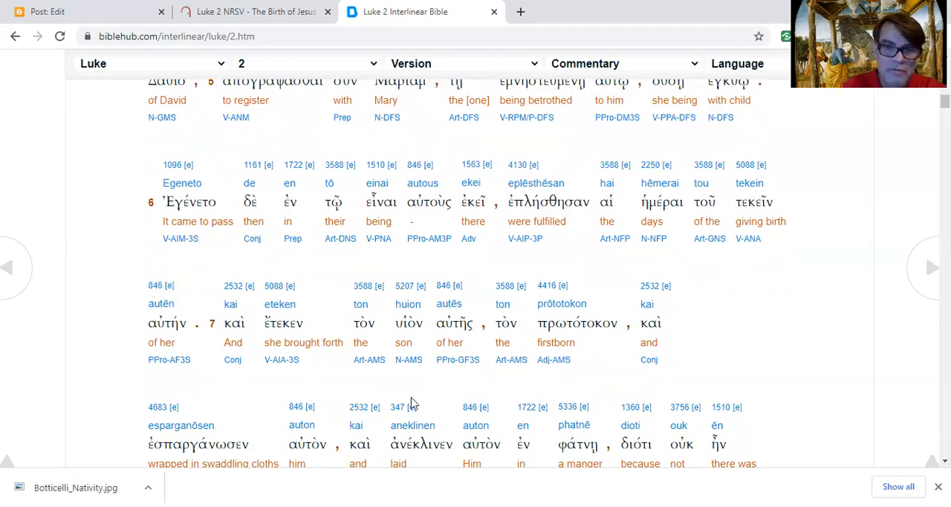
{"action": "mouse_move", "coordinate": [780, 368]}
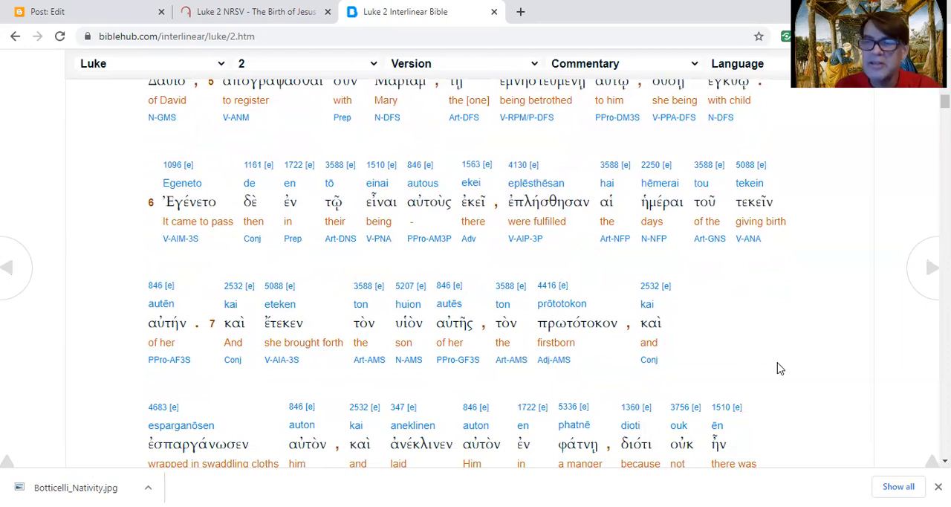
{"action": "scroll", "scroll_direction": "down", "scroll_amount": 3}
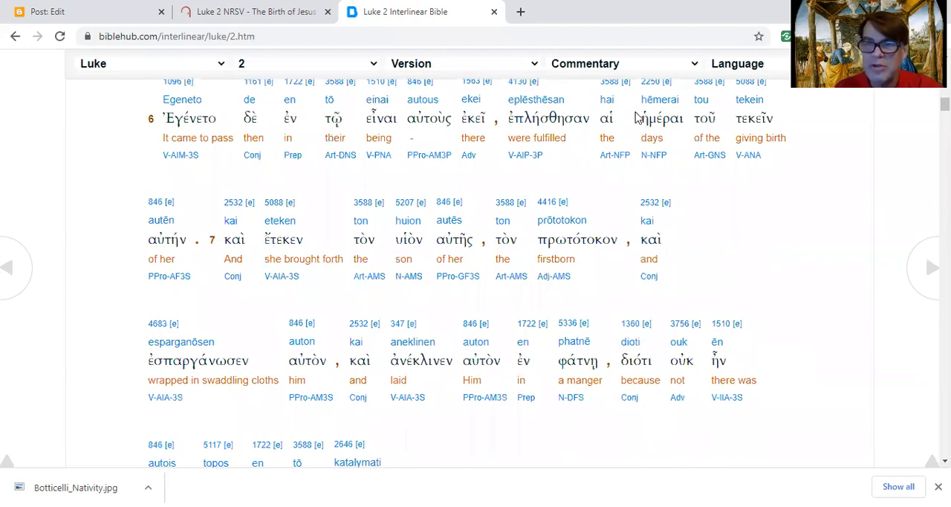
{"action": "mouse_move", "coordinate": [749, 100]}
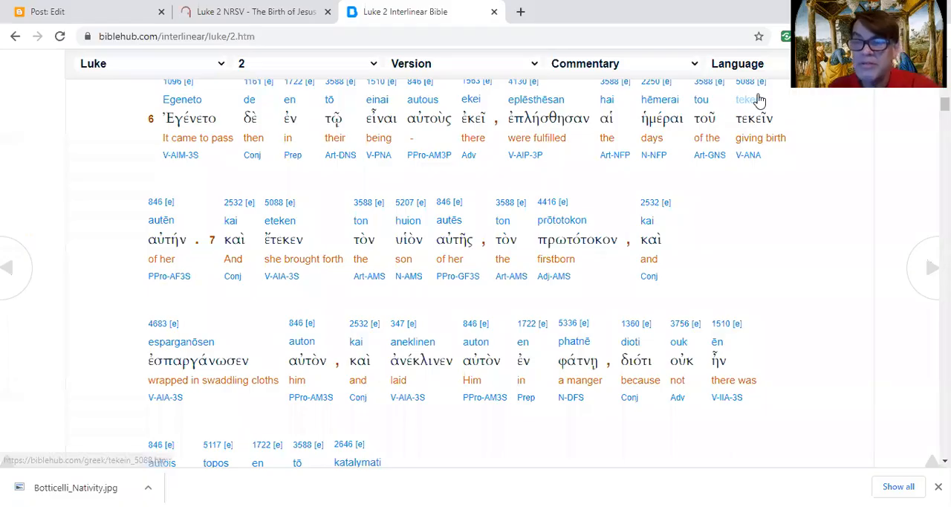
{"action": "mouse_move", "coordinate": [754, 99]}
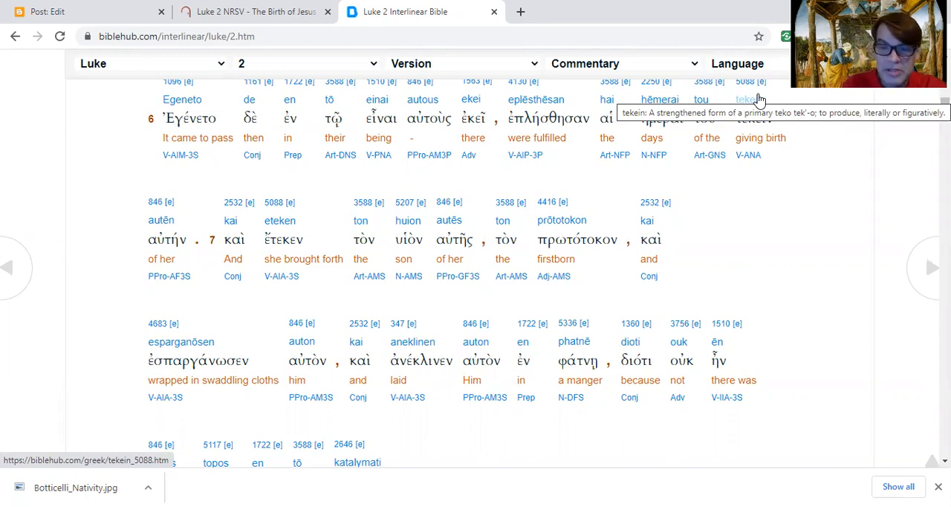
{"action": "mouse_move", "coordinate": [136, 413]}
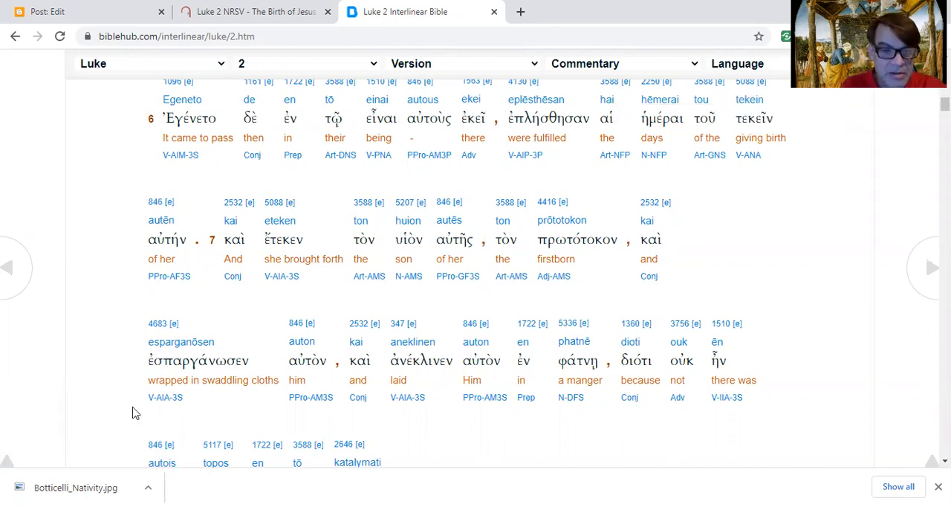
{"action": "mouse_move", "coordinate": [303, 425]}
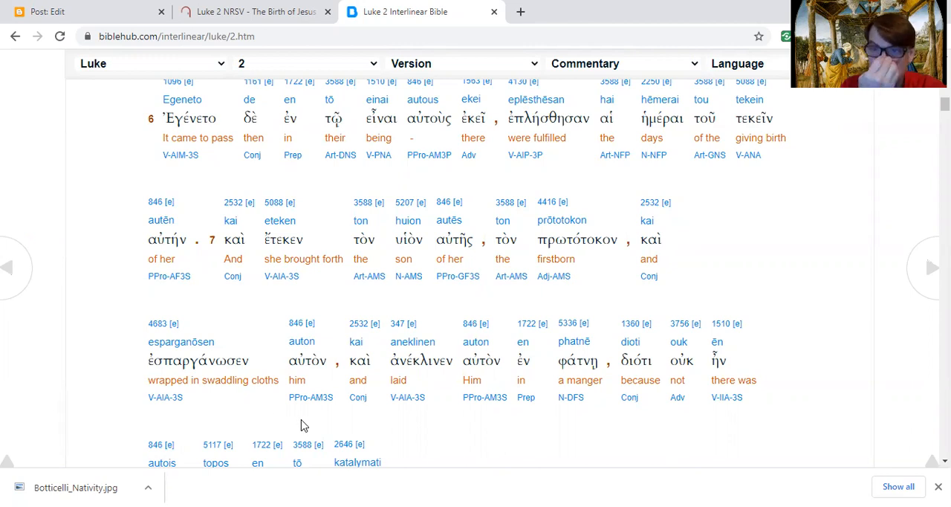
{"action": "mouse_move", "coordinate": [594, 436]}
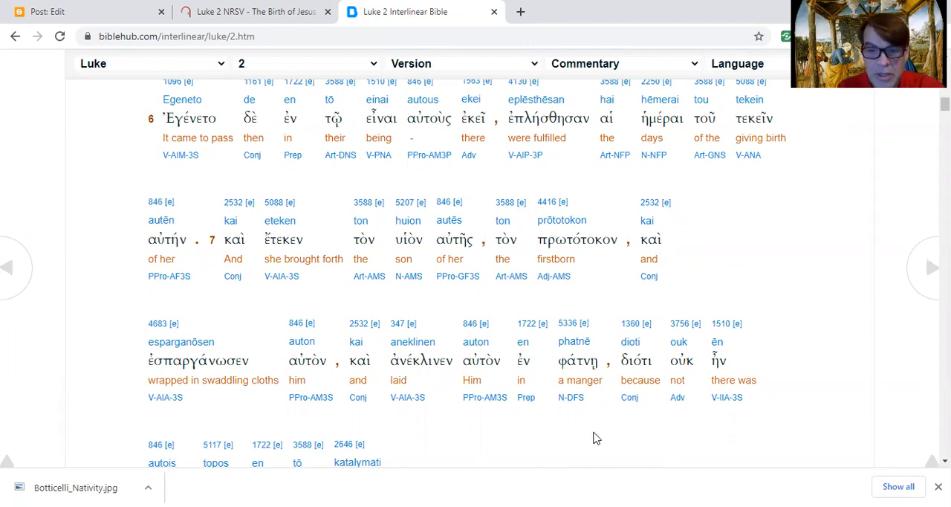
{"action": "scroll", "scroll_direction": "down", "scroll_amount": 3}
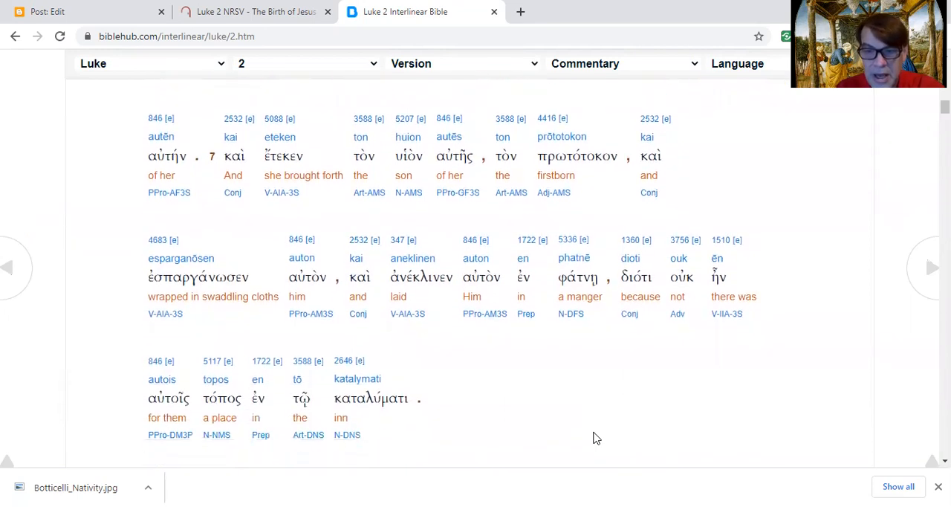
{"action": "scroll", "scroll_direction": "down", "scroll_amount": 3}
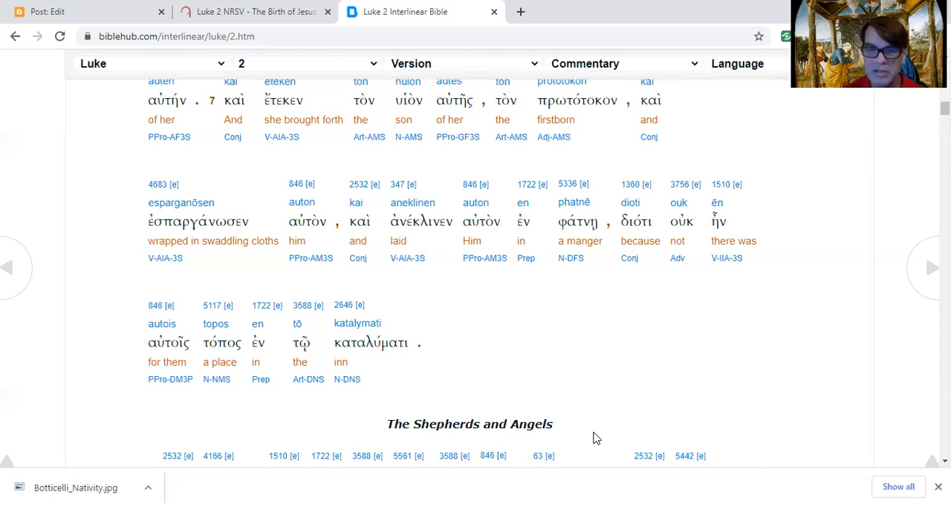
{"action": "scroll", "scroll_direction": "down", "scroll_amount": 3}
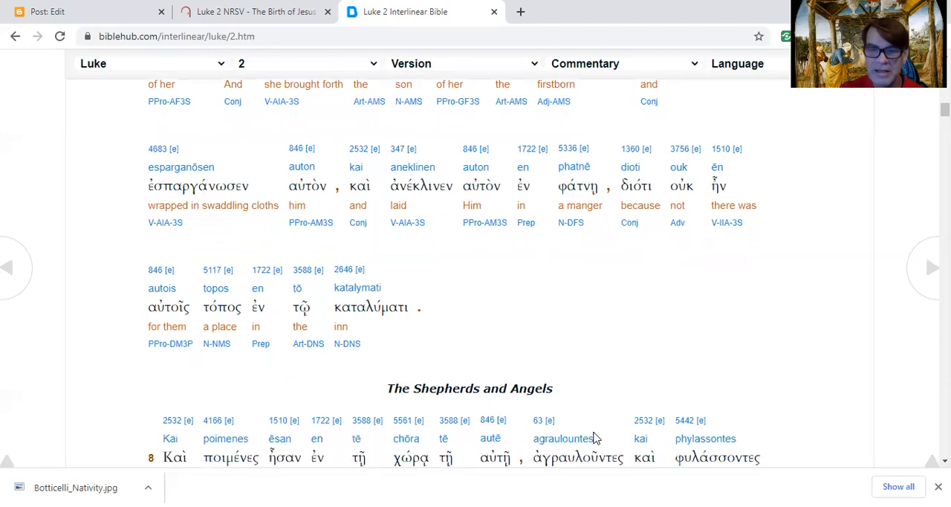
{"action": "scroll", "scroll_direction": "down", "scroll_amount": 3}
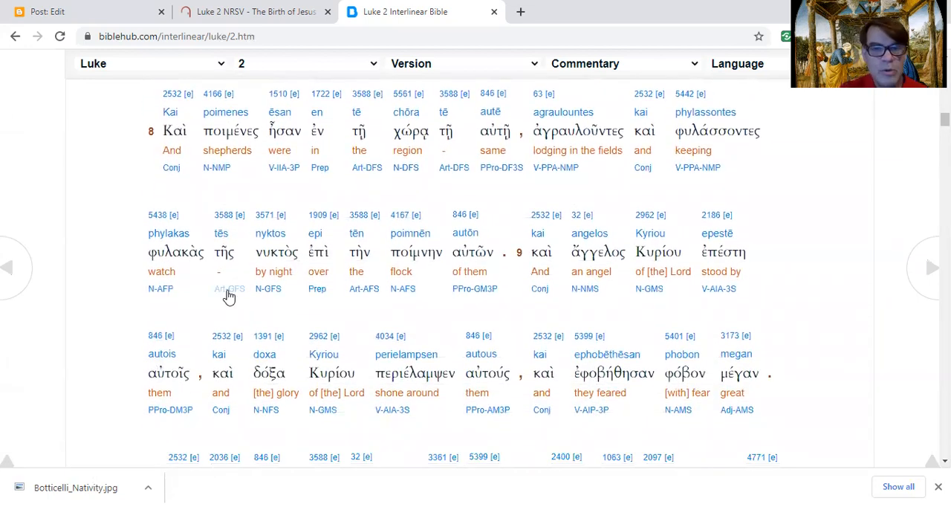
{"action": "mouse_move", "coordinate": [444, 194]}
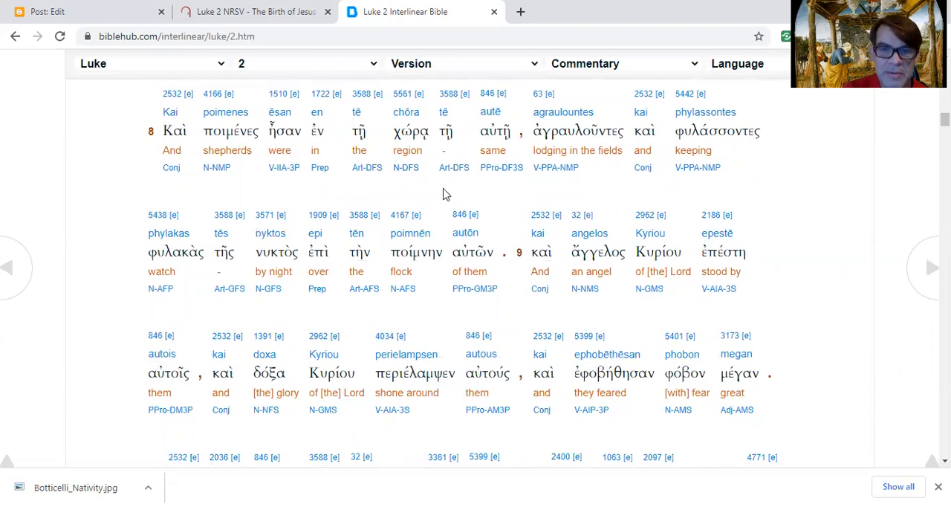
{"action": "mouse_move", "coordinate": [583, 184]}
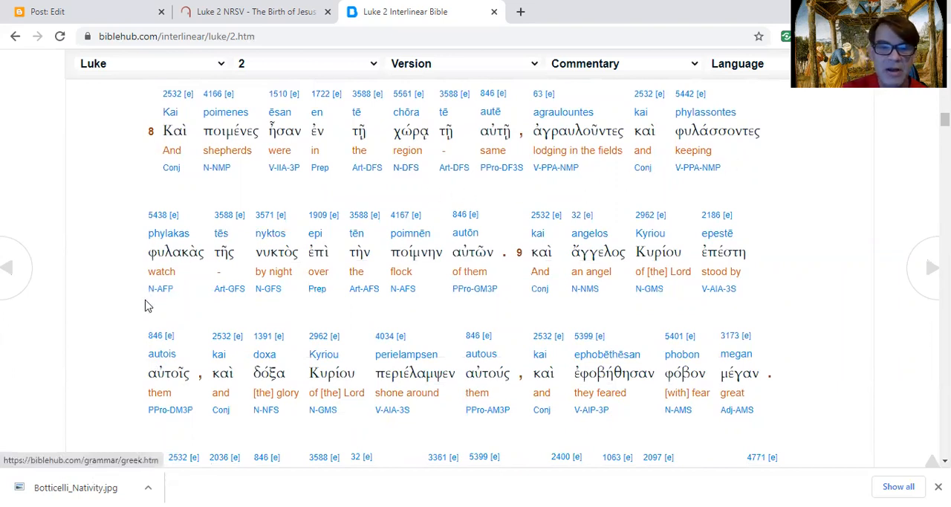
{"action": "mouse_move", "coordinate": [798, 192]}
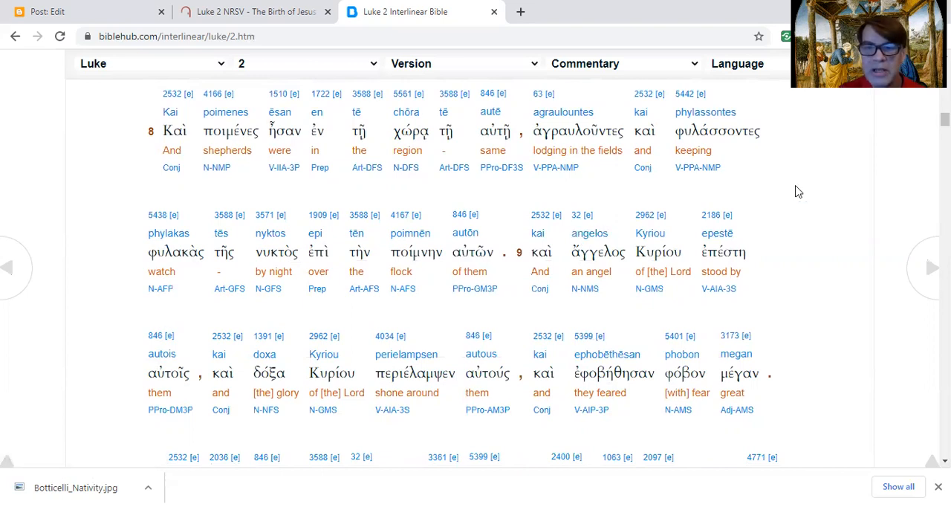
{"action": "mouse_move", "coordinate": [772, 196]}
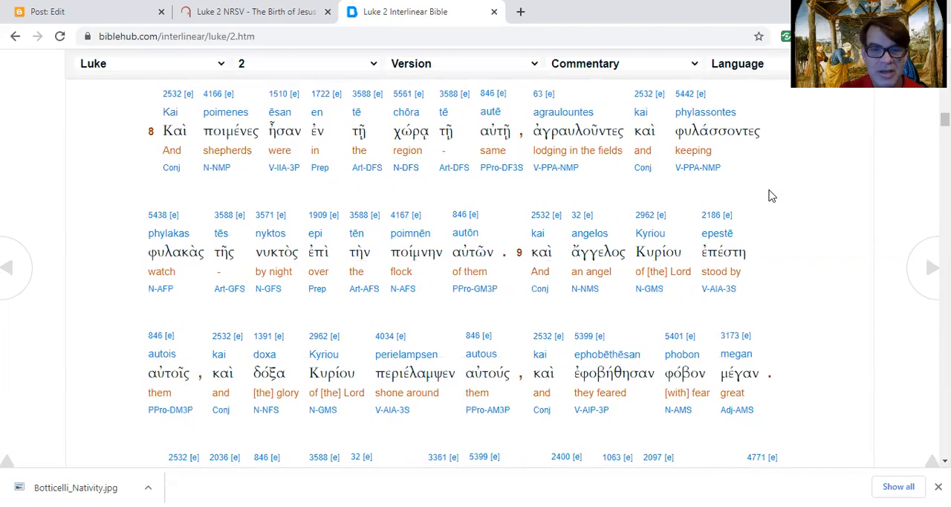
{"action": "mouse_move", "coordinate": [342, 306]}
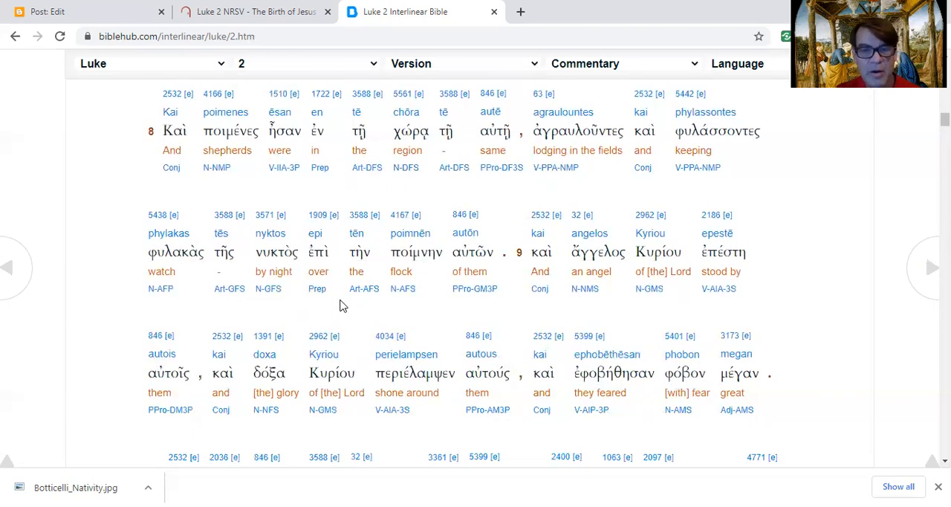
{"action": "mouse_move", "coordinate": [505, 310]}
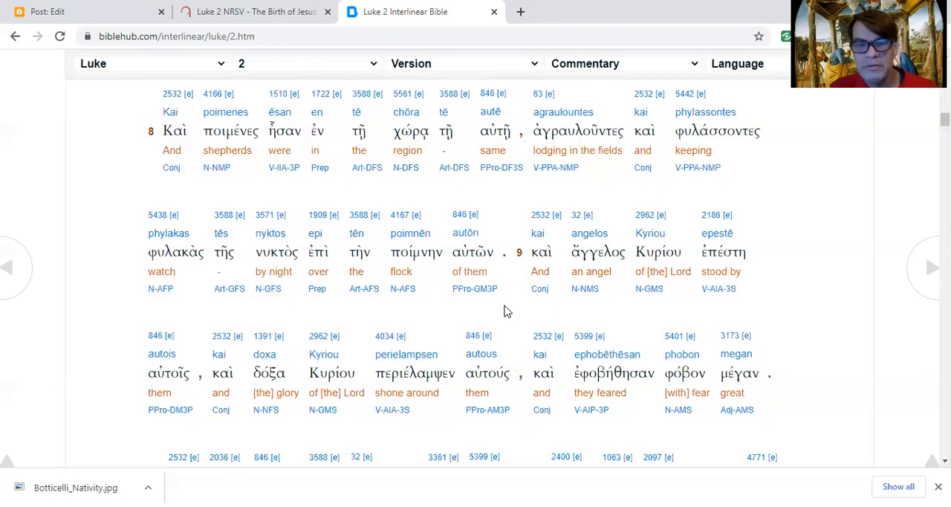
{"action": "mouse_move", "coordinate": [618, 309]}
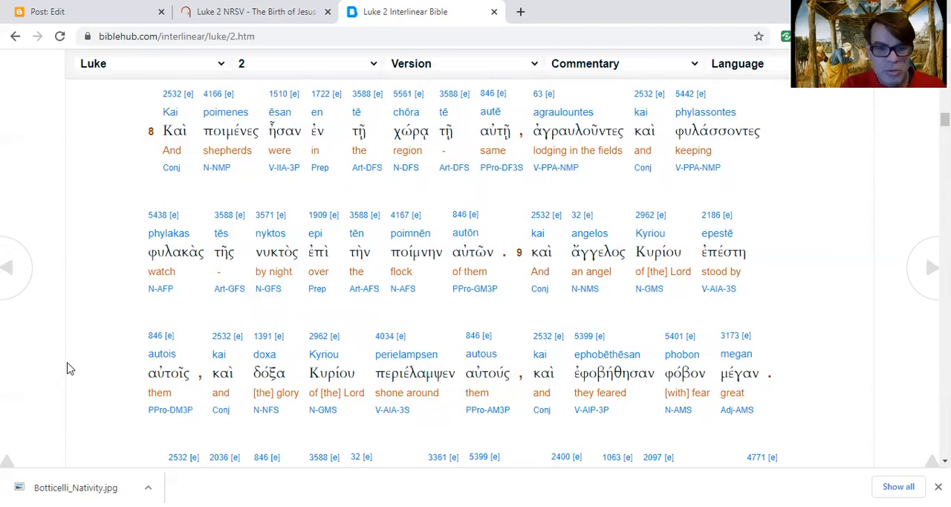
{"action": "scroll", "scroll_direction": "down", "scroll_amount": 3}
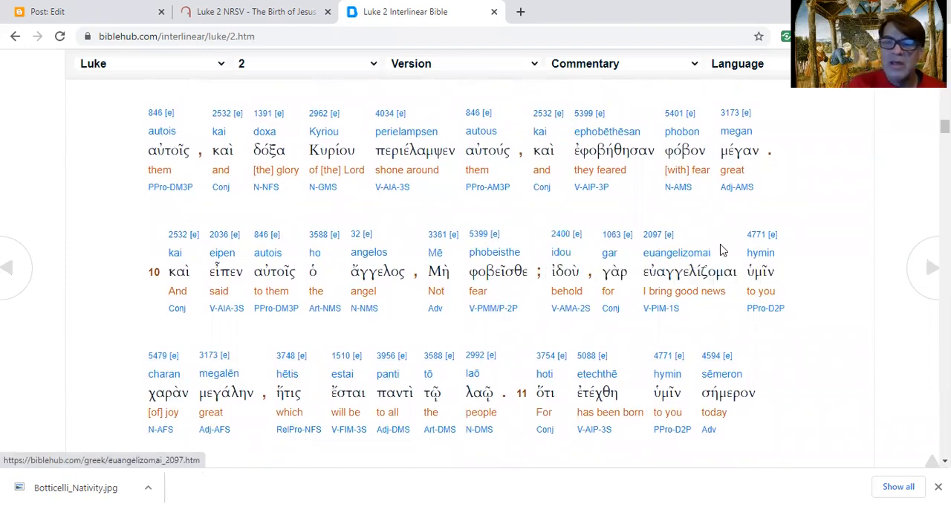
{"action": "mouse_move", "coordinate": [787, 205]}
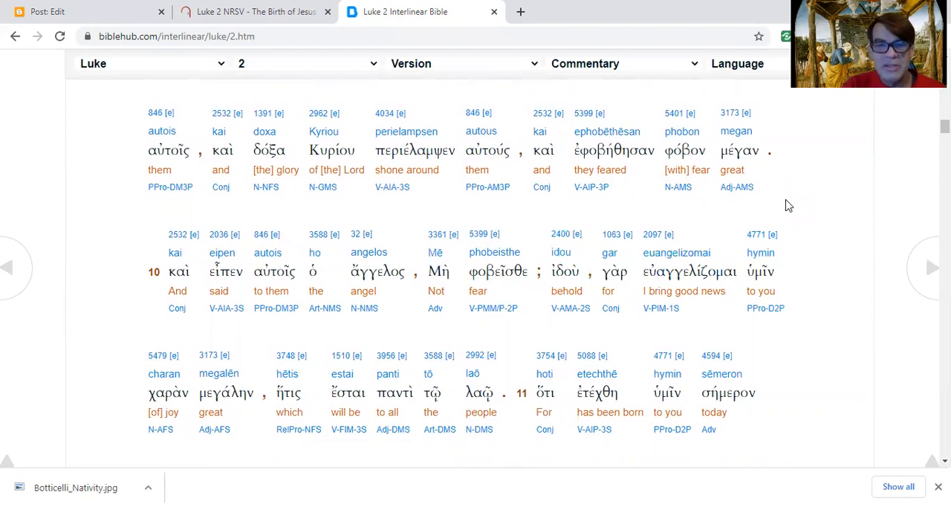
{"action": "scroll", "scroll_direction": "down", "scroll_amount": 3}
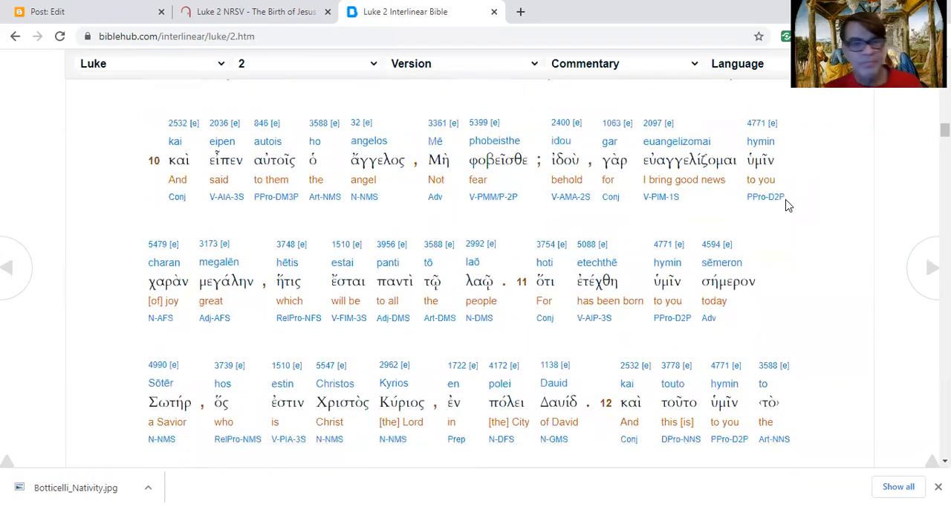
{"action": "mouse_move", "coordinate": [425, 222]}
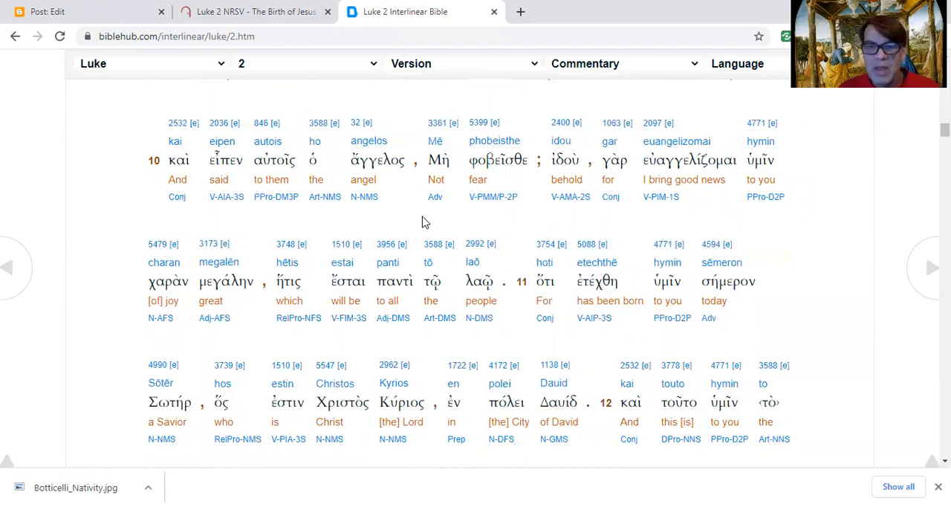
{"action": "mouse_move", "coordinate": [765, 223]}
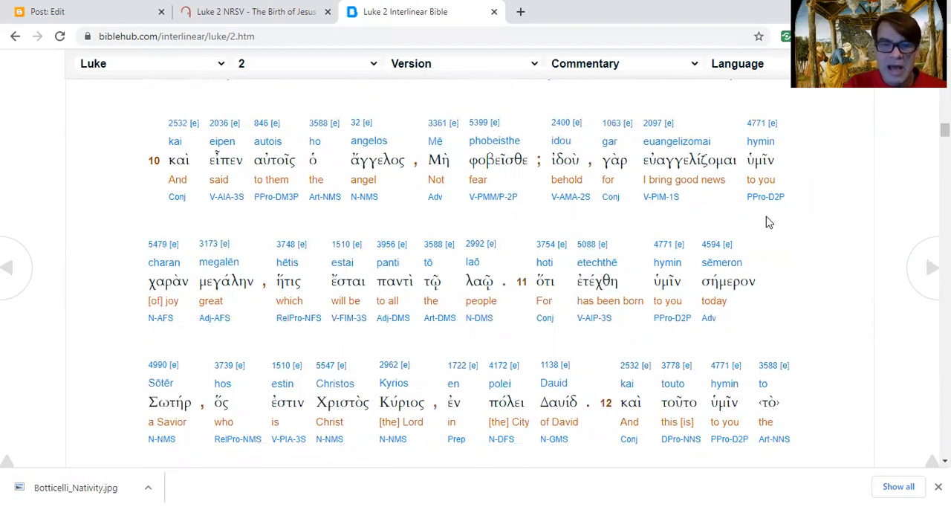
{"action": "mouse_move", "coordinate": [211, 346]}
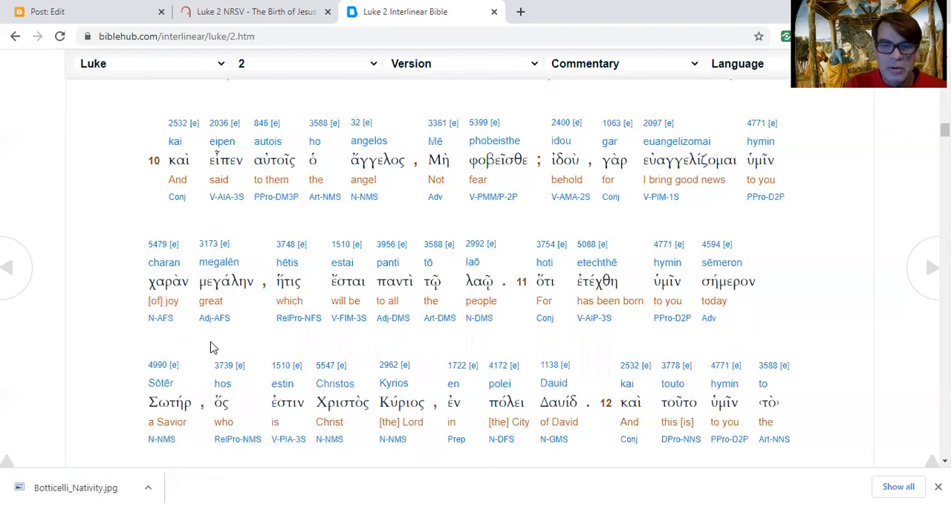
{"action": "mouse_move", "coordinate": [496, 336]}
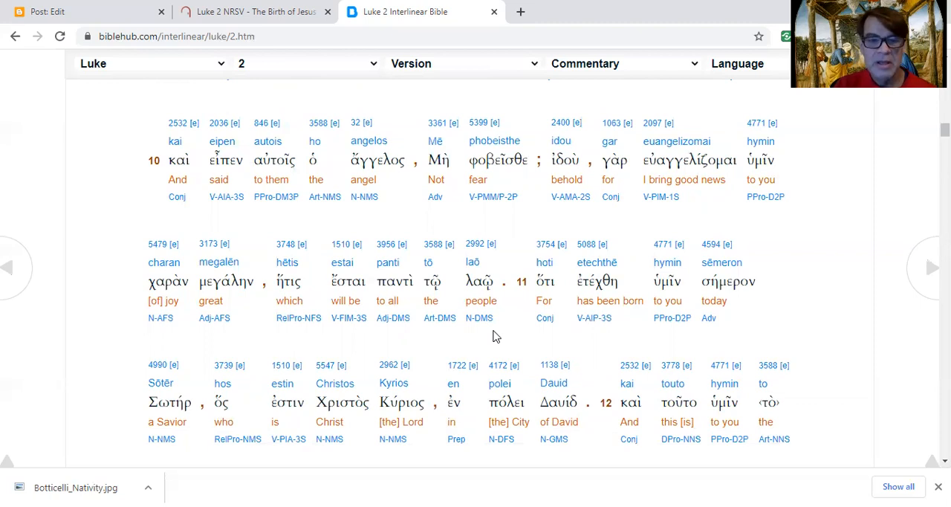
{"action": "mouse_move", "coordinate": [377, 355]}
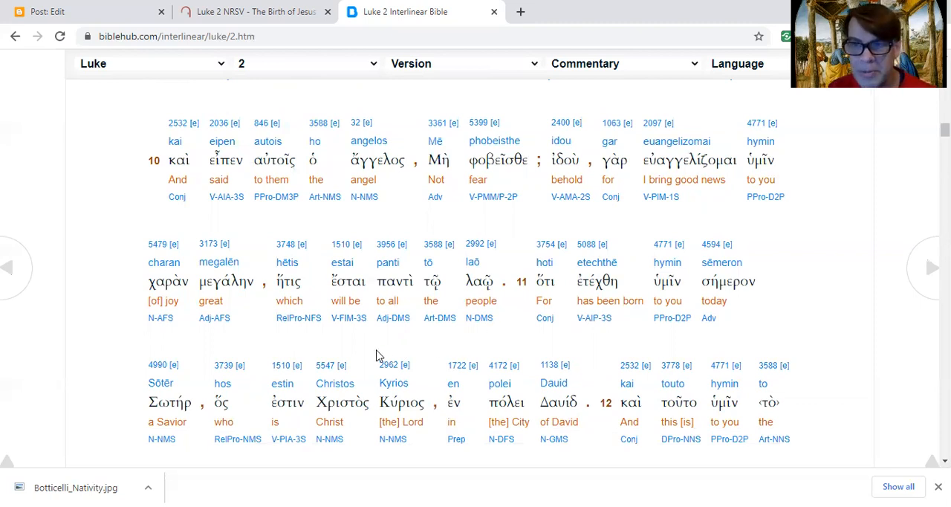
{"action": "mouse_move", "coordinate": [561, 339]}
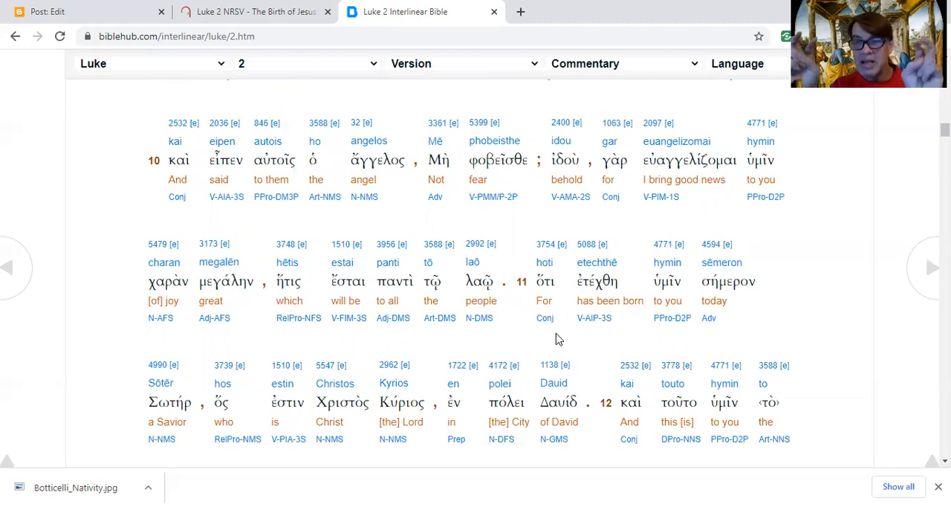
{"action": "scroll", "scroll_direction": "down", "scroll_amount": 3}
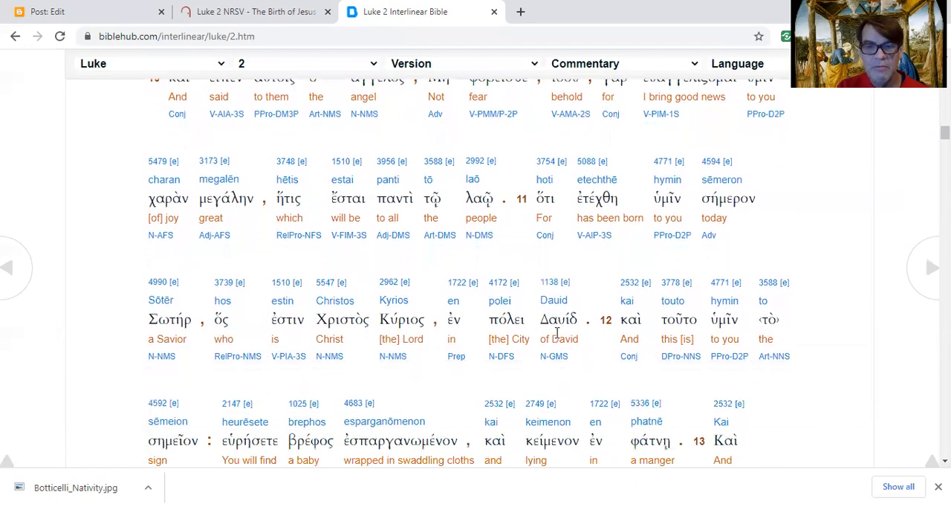
{"action": "scroll", "scroll_direction": "down", "scroll_amount": 3}
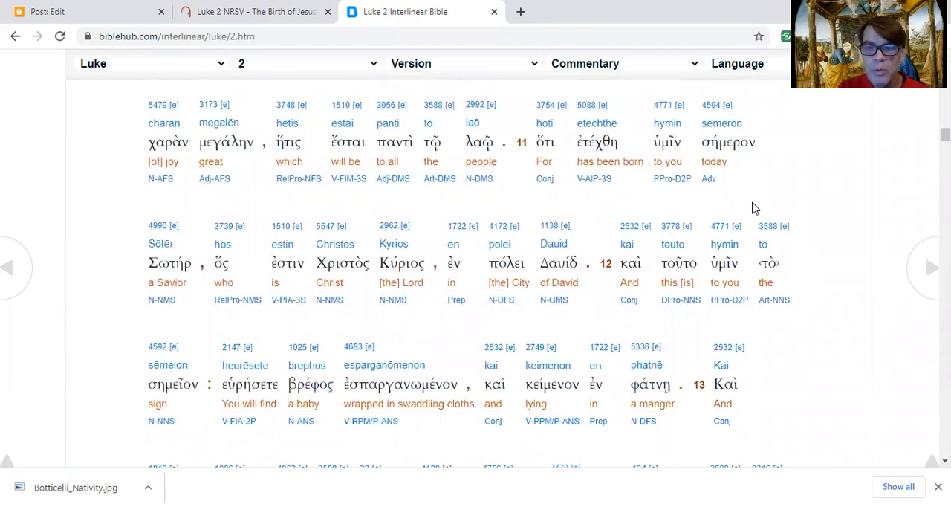
{"action": "mouse_move", "coordinate": [163, 332]}
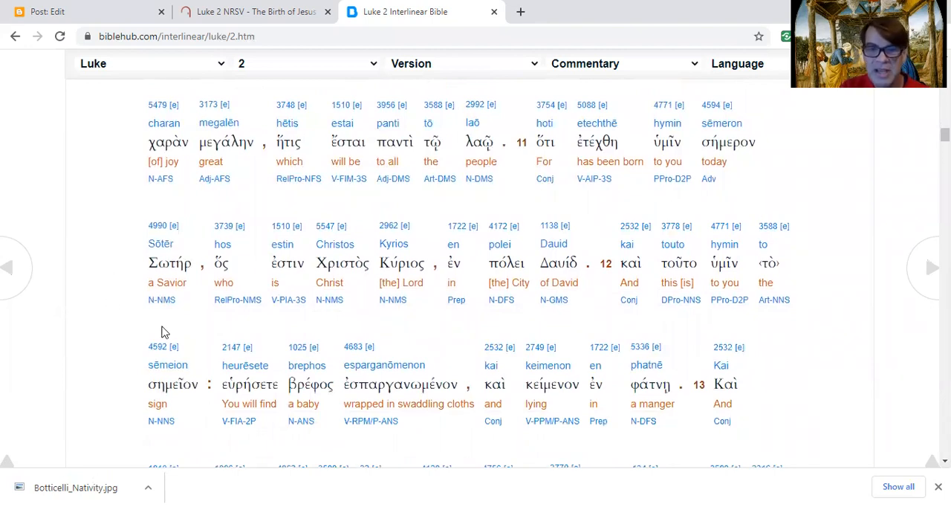
{"action": "mouse_move", "coordinate": [437, 333]}
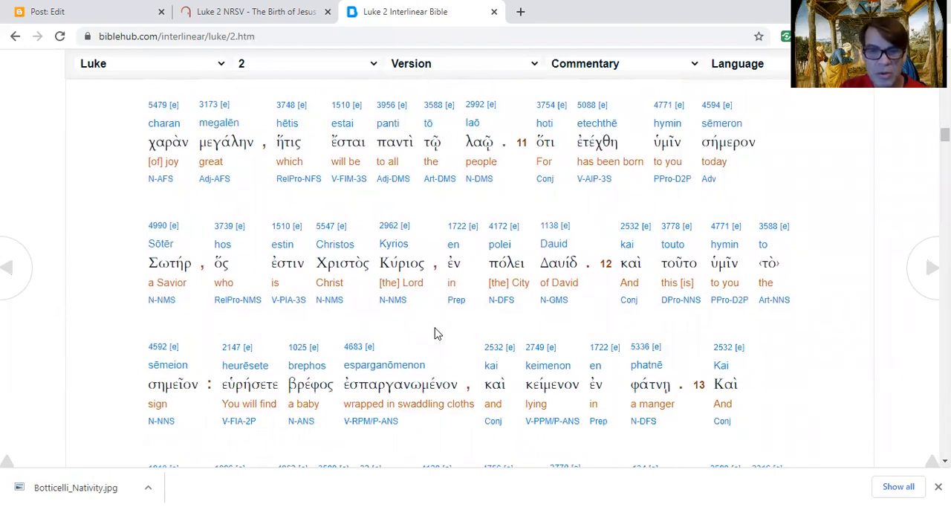
{"action": "mouse_move", "coordinate": [538, 329]}
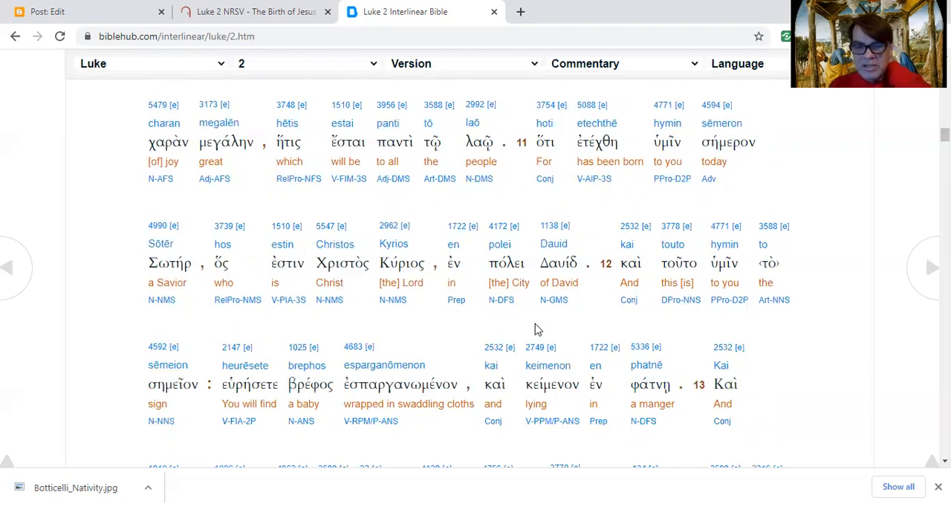
{"action": "mouse_move", "coordinate": [600, 319]}
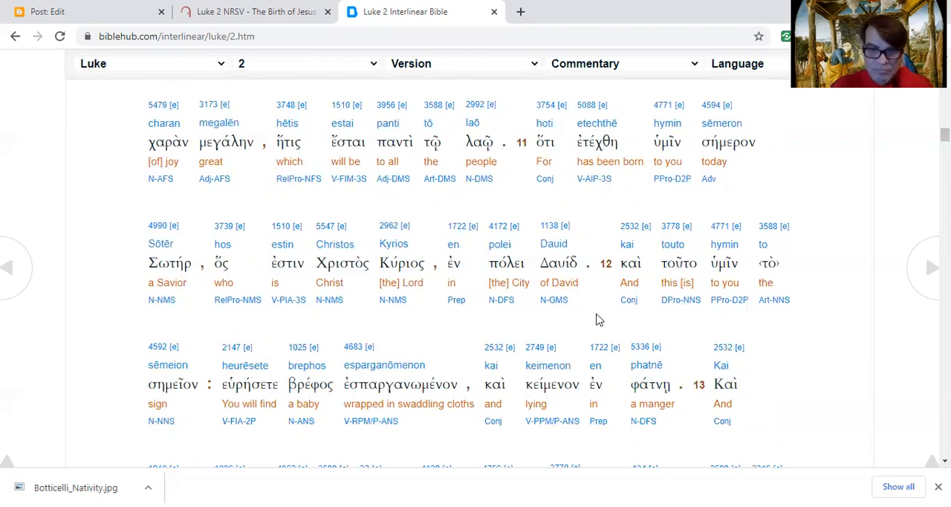
{"action": "scroll", "scroll_direction": "down", "scroll_amount": 3}
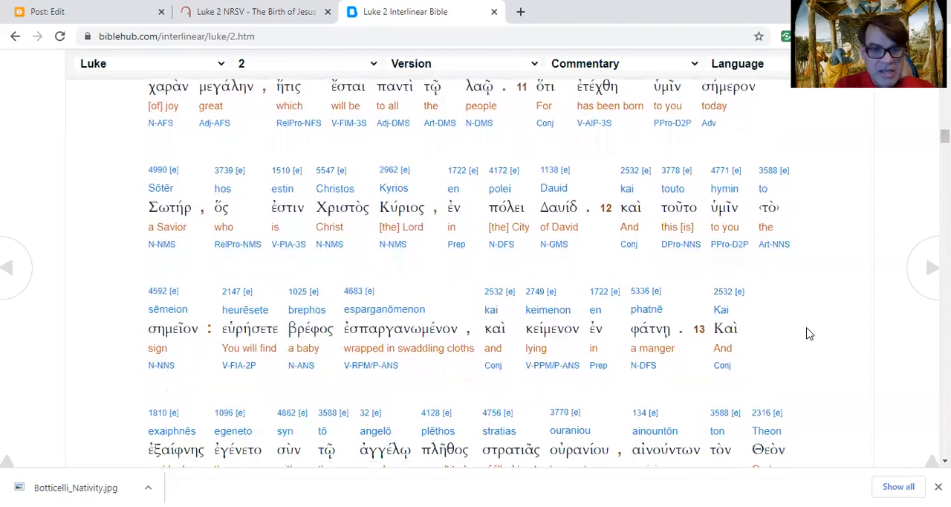
{"action": "scroll", "scroll_direction": "down", "scroll_amount": 3}
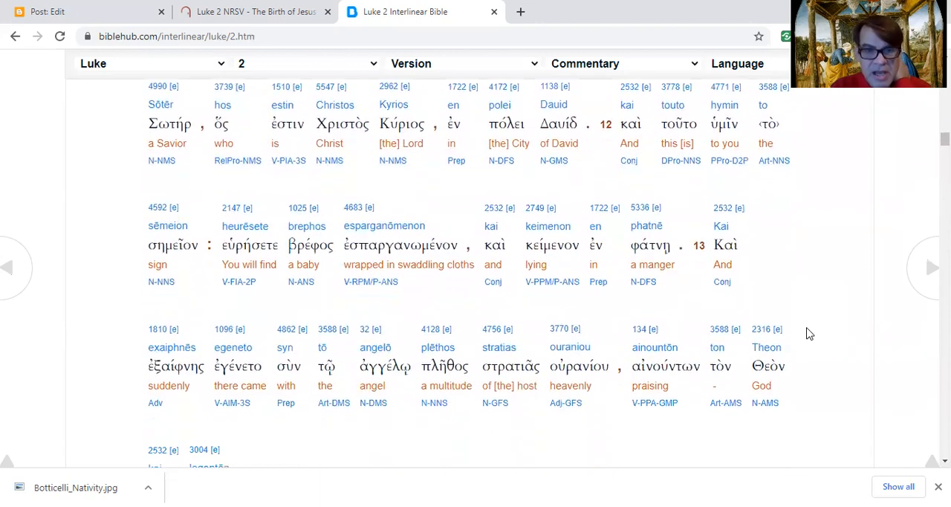
{"action": "scroll", "scroll_direction": "down", "scroll_amount": 3}
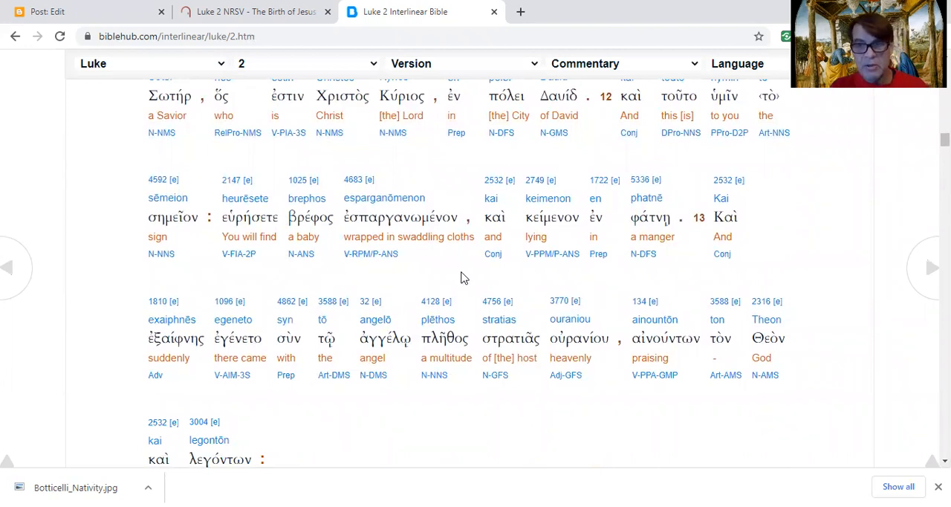
{"action": "mouse_move", "coordinate": [636, 289]}
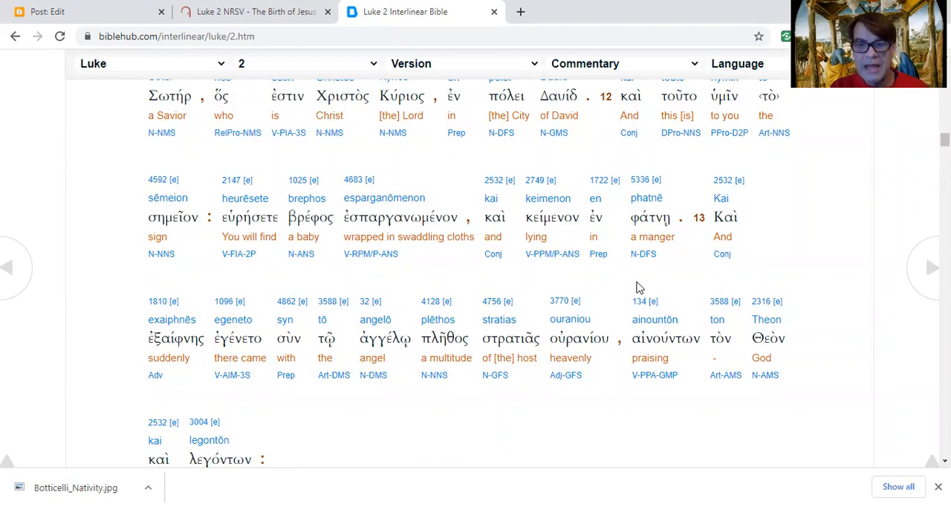
{"action": "mouse_move", "coordinate": [689, 287]}
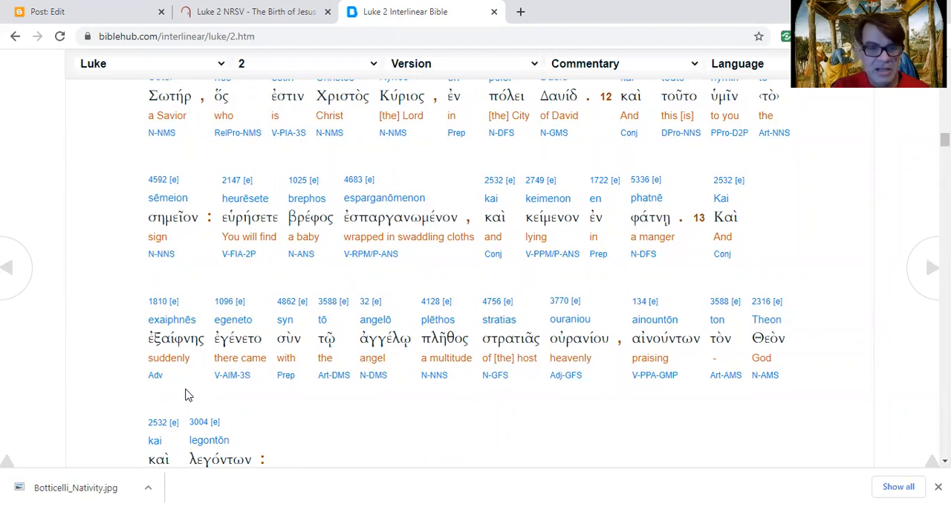
{"action": "mouse_move", "coordinate": [531, 407]}
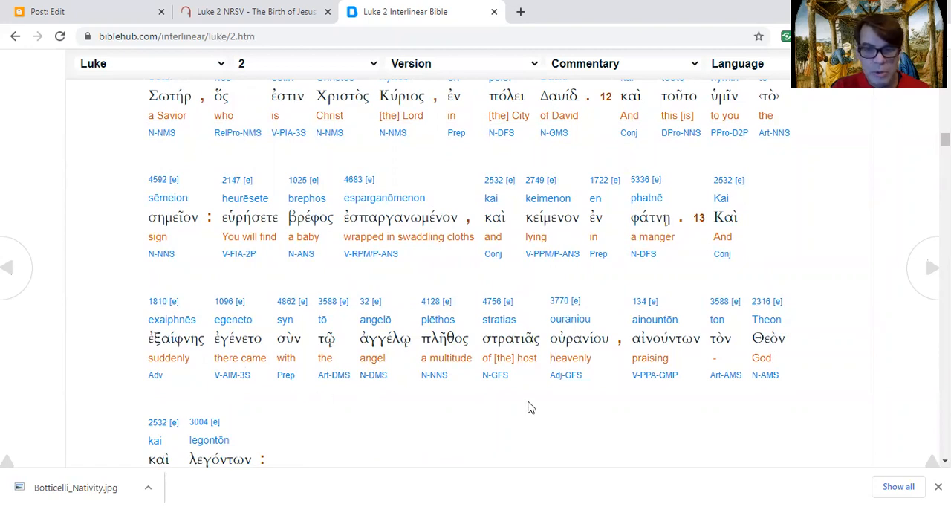
{"action": "scroll", "scroll_direction": "down", "scroll_amount": 3}
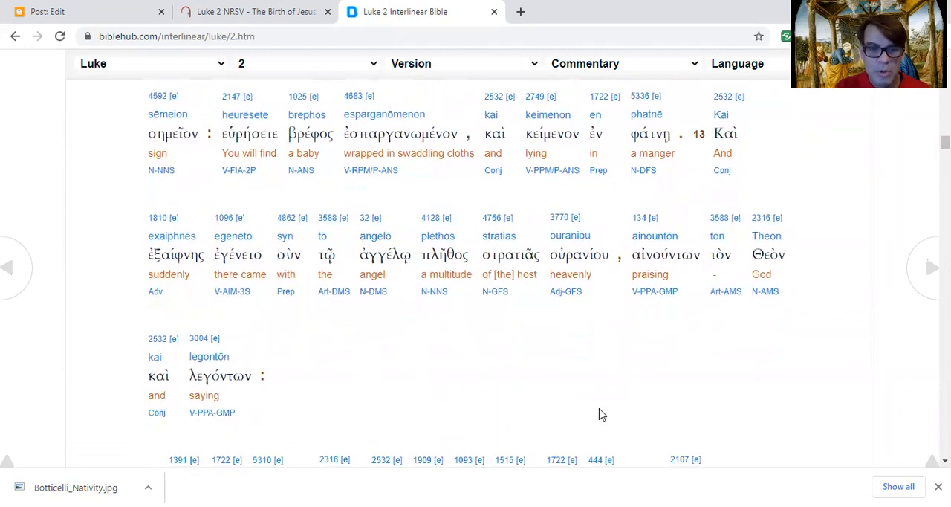
{"action": "scroll", "scroll_direction": "down", "scroll_amount": 3}
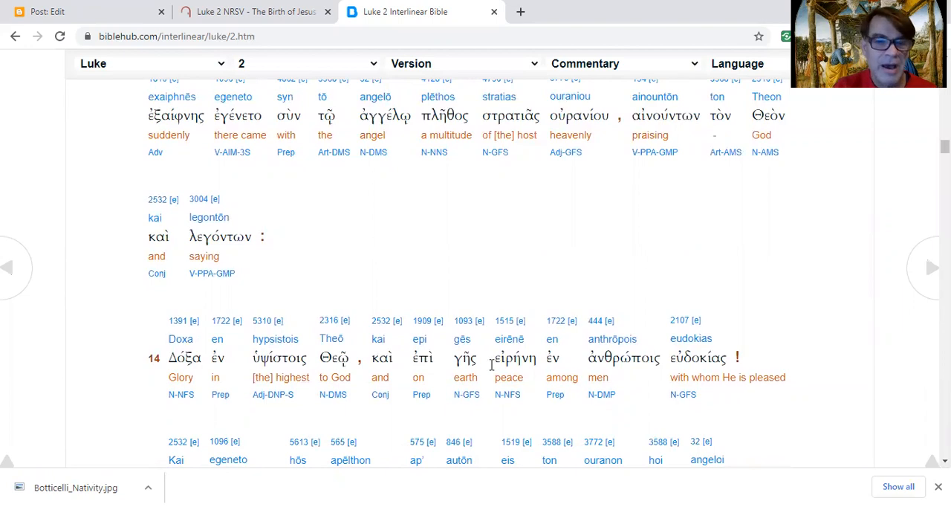
{"action": "mouse_move", "coordinate": [538, 300]}
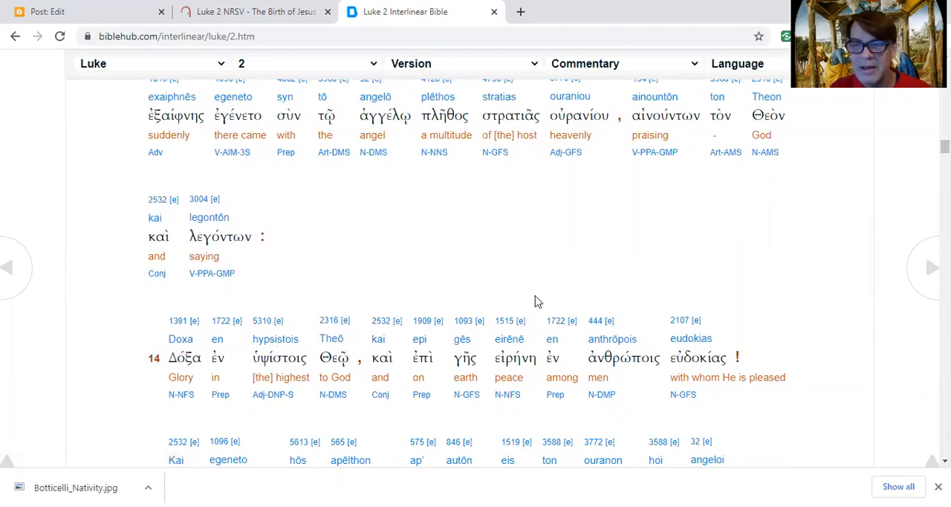
{"action": "mouse_move", "coordinate": [463, 275]}
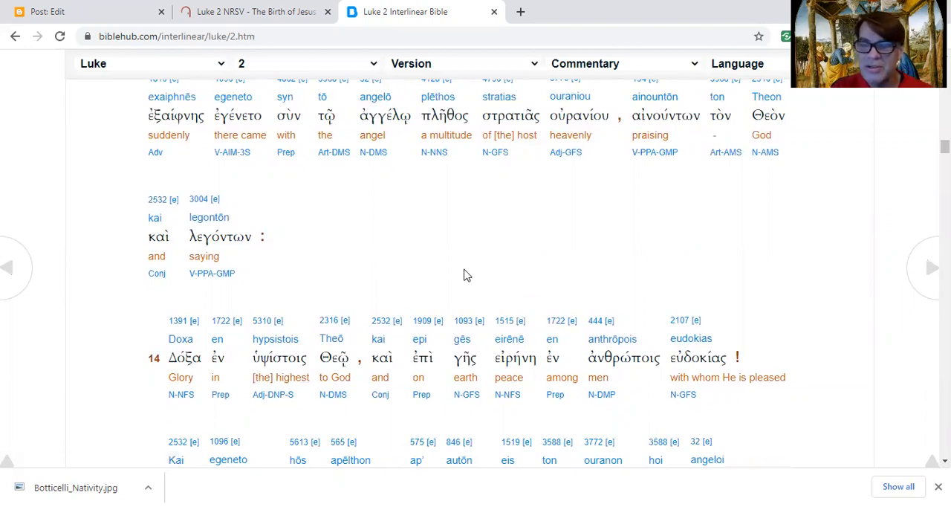
{"action": "mouse_move", "coordinate": [428, 257]}
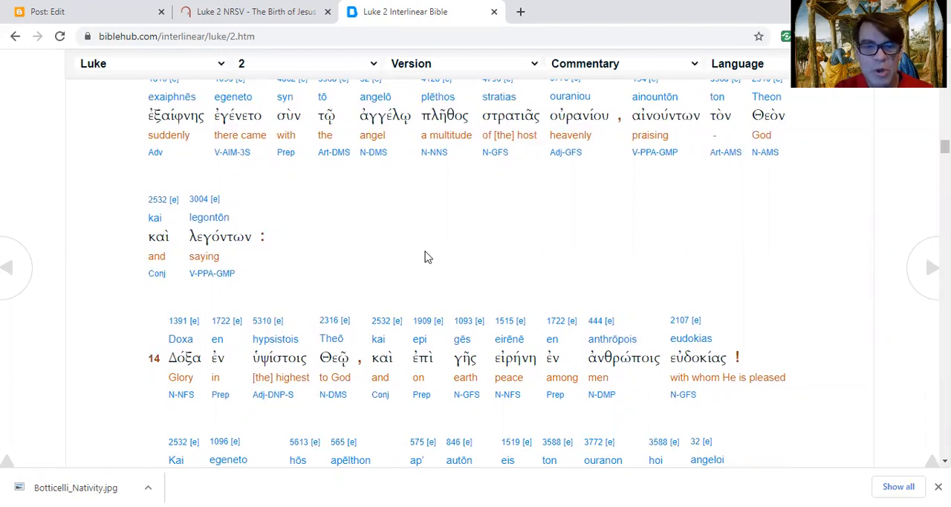
{"action": "mouse_move", "coordinate": [407, 265]}
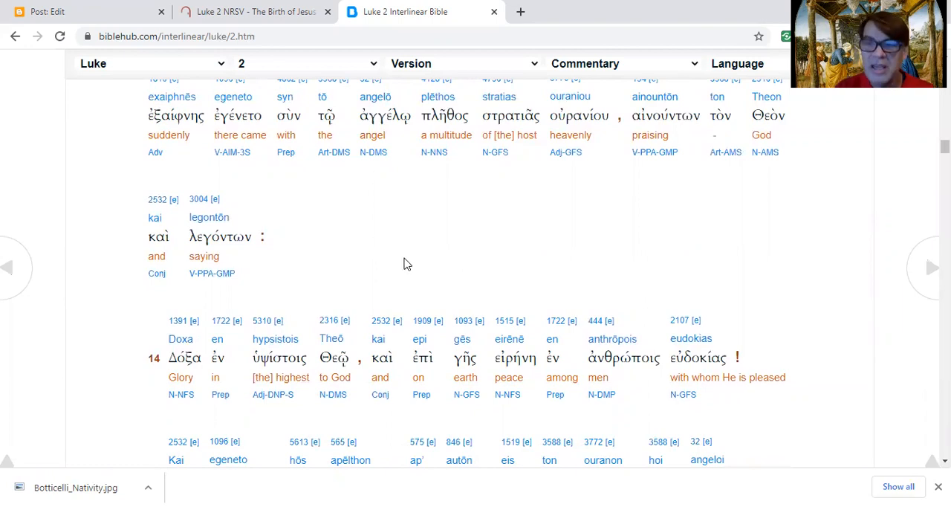
{"action": "scroll", "scroll_direction": "down", "scroll_amount": 3}
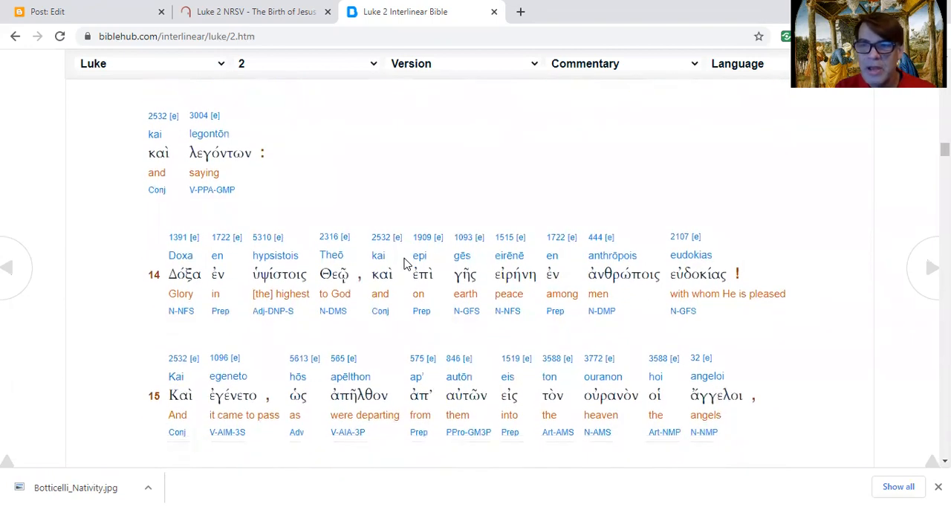
{"action": "scroll", "scroll_direction": "down", "scroll_amount": 3}
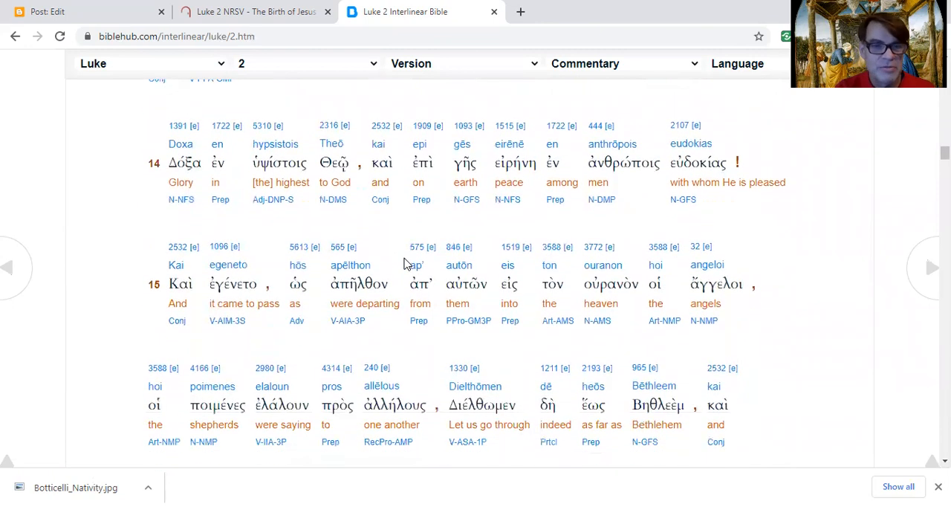
{"action": "mouse_move", "coordinate": [309, 229]}
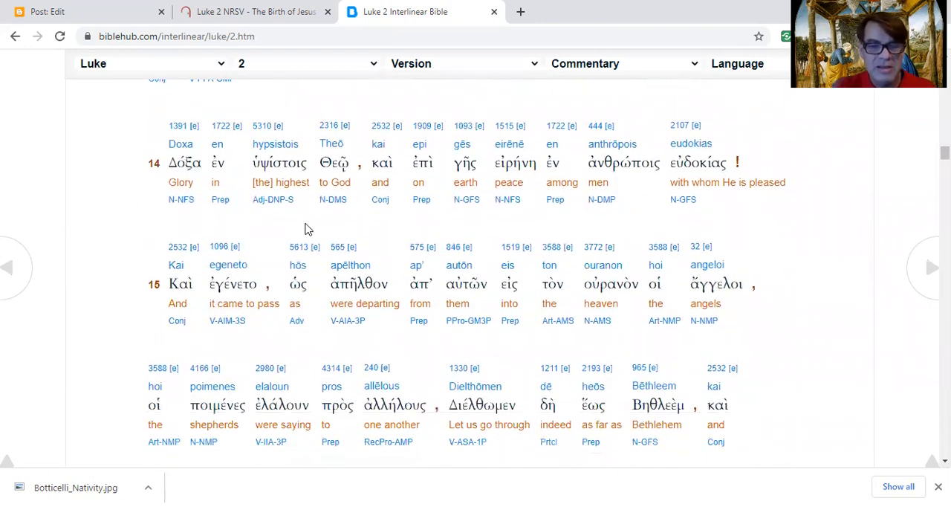
{"action": "mouse_move", "coordinate": [416, 229]}
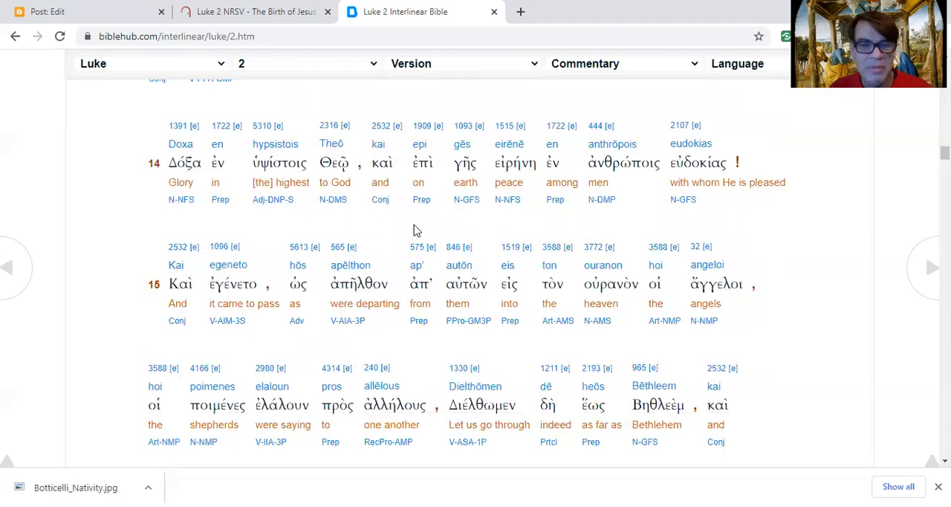
{"action": "mouse_move", "coordinate": [497, 229]}
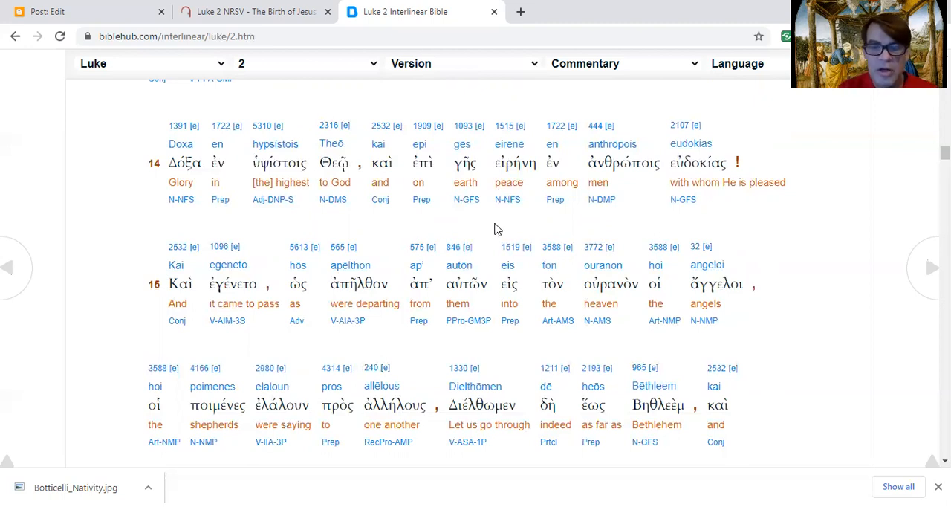
{"action": "mouse_move", "coordinate": [785, 220]}
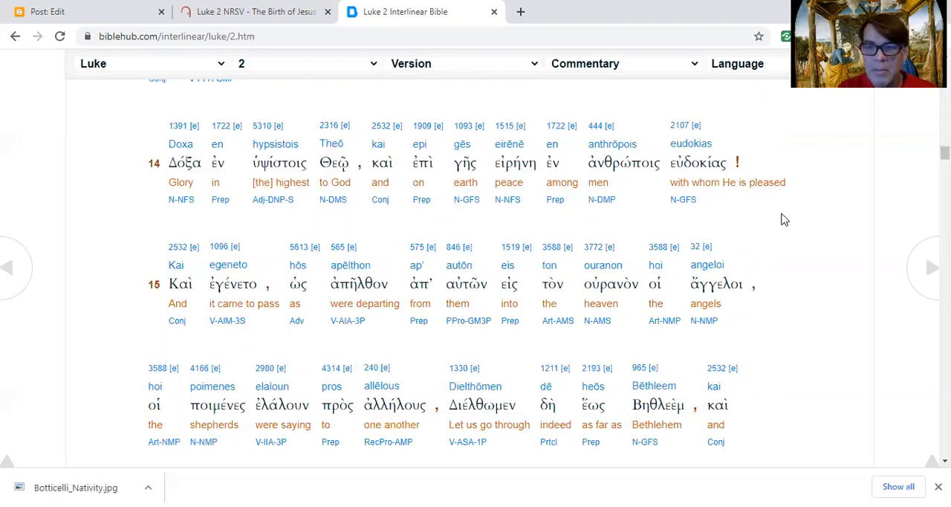
{"action": "mouse_move", "coordinate": [793, 223]}
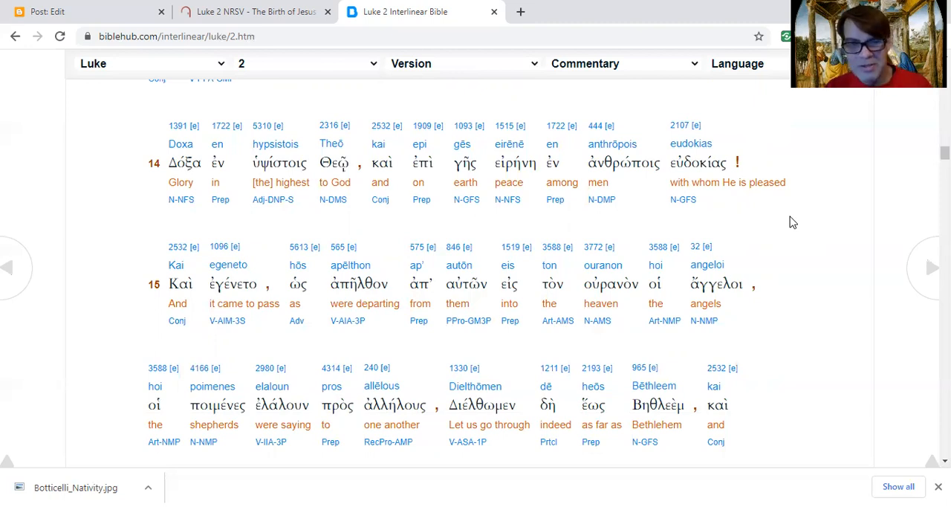
{"action": "mouse_move", "coordinate": [92, 287]}
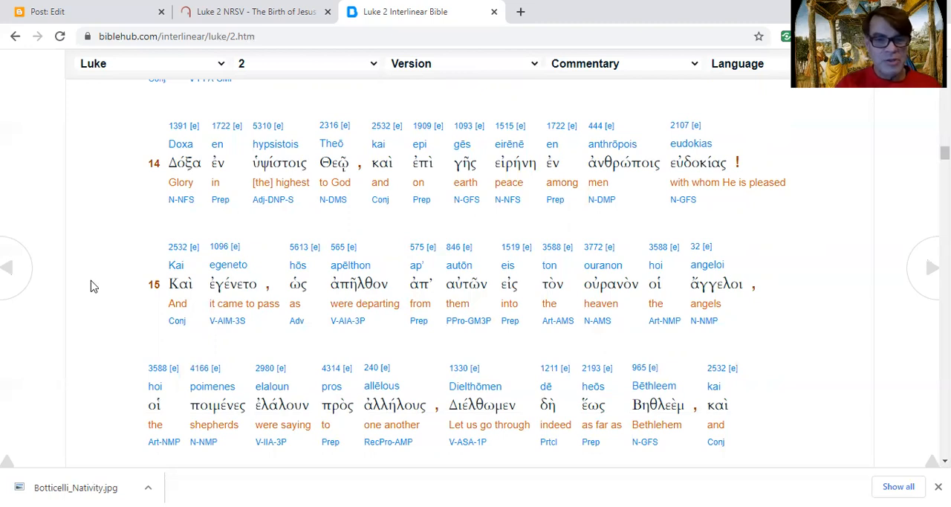
{"action": "scroll", "scroll_direction": "down", "scroll_amount": 3}
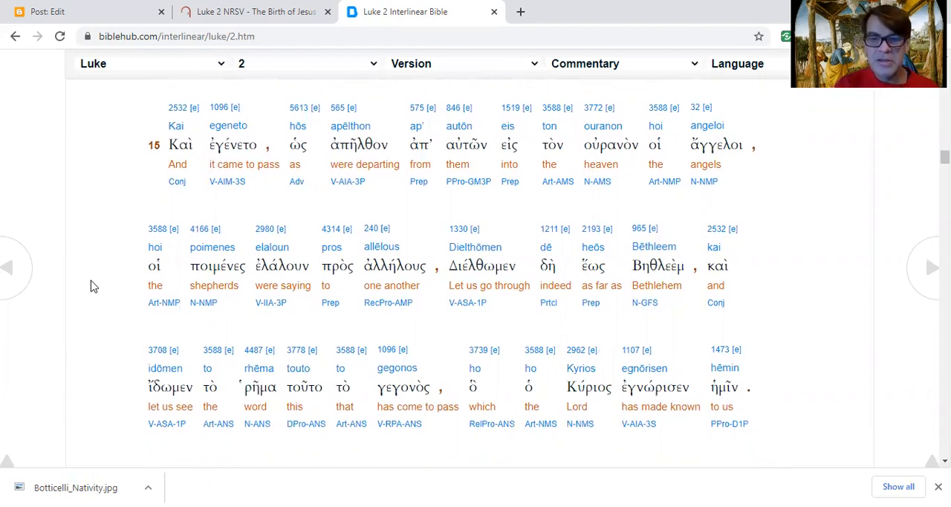
{"action": "scroll", "scroll_direction": "down", "scroll_amount": 3}
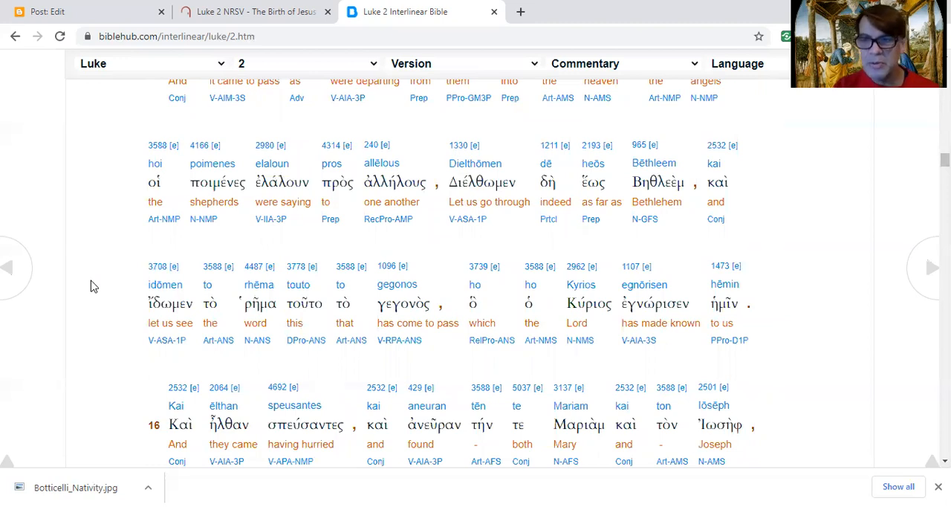
{"action": "scroll", "scroll_direction": "down", "scroll_amount": 3}
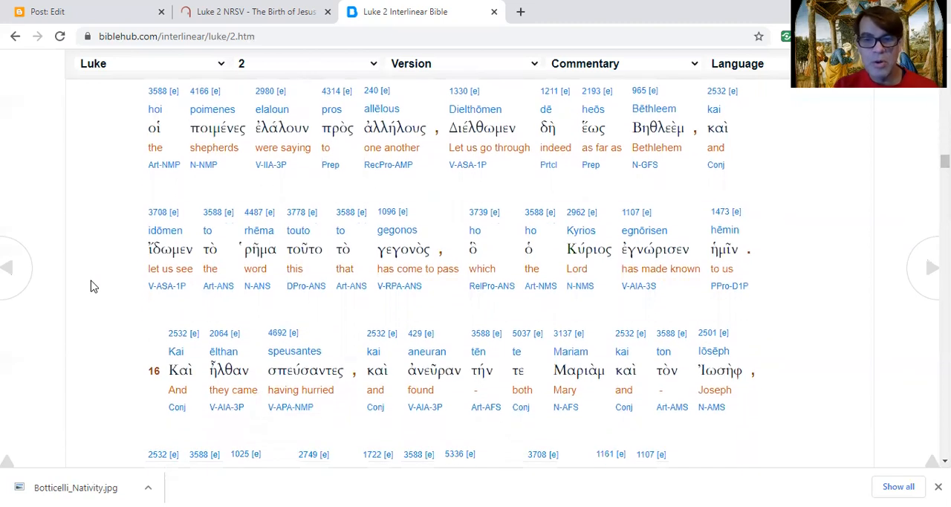
{"action": "scroll", "scroll_direction": "down", "scroll_amount": 3}
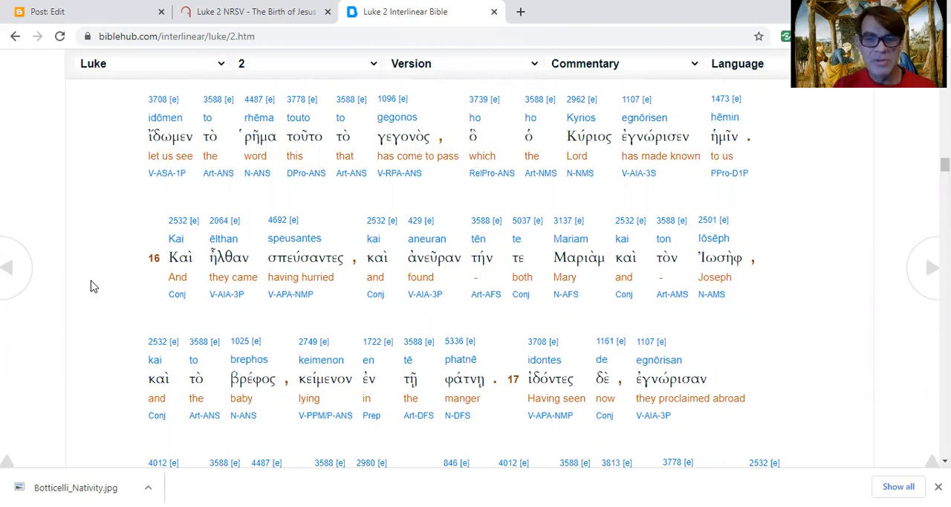
{"action": "scroll", "scroll_direction": "down", "scroll_amount": 3}
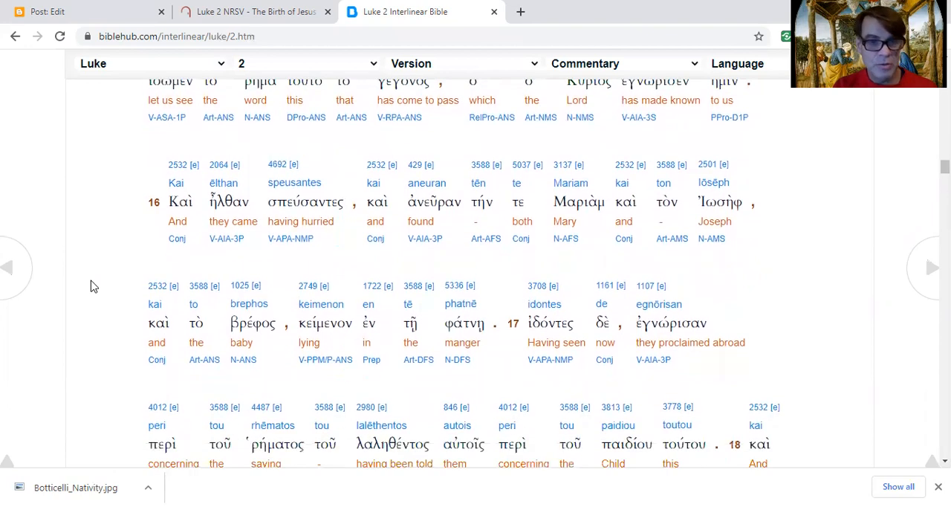
{"action": "scroll", "scroll_direction": "down", "scroll_amount": 3}
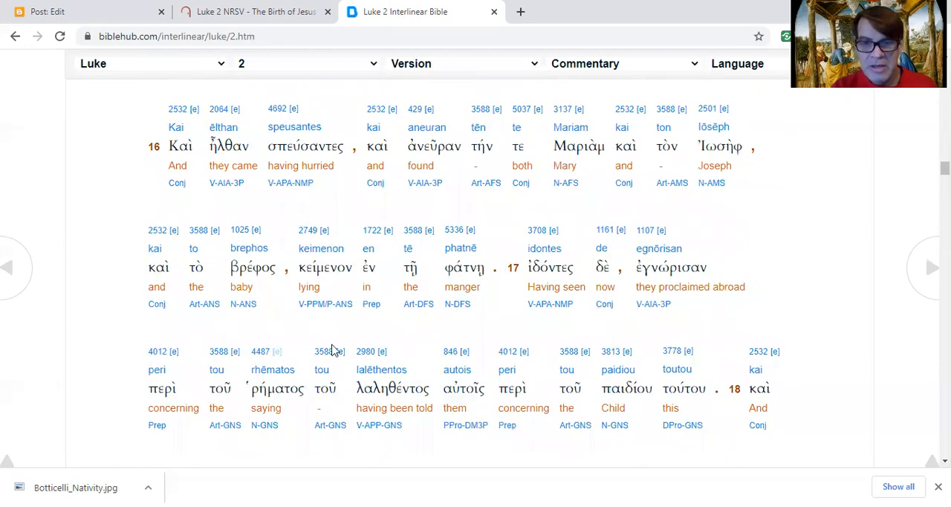
{"action": "mouse_move", "coordinate": [101, 424]}
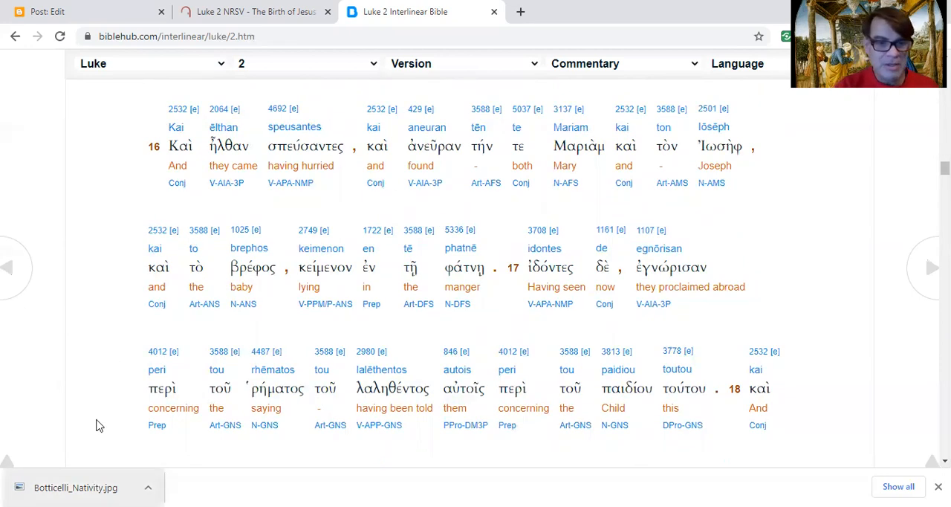
{"action": "scroll", "scroll_direction": "down", "scroll_amount": 3}
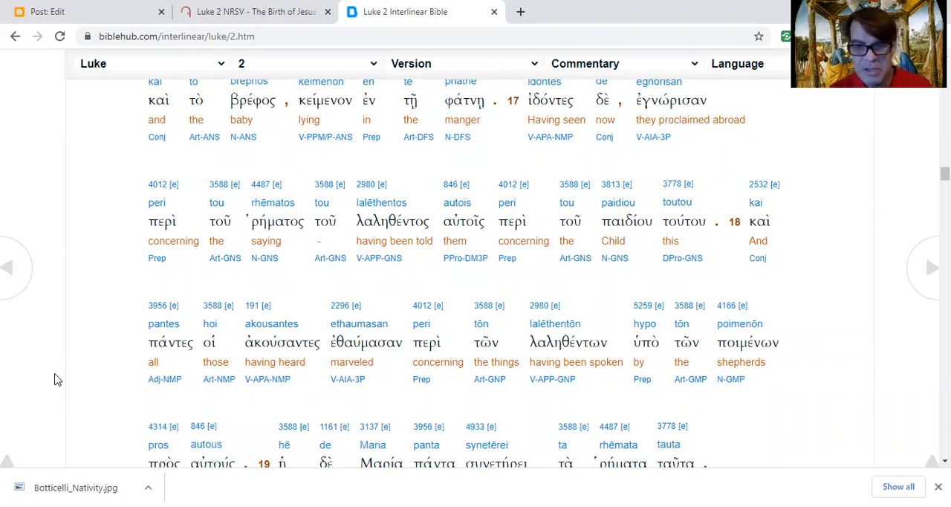
{"action": "scroll", "scroll_direction": "down", "scroll_amount": 3}
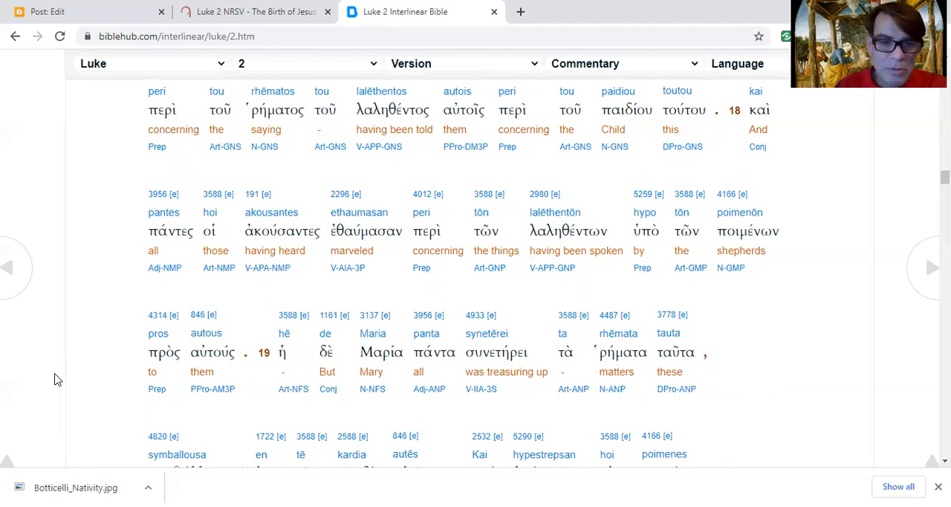
{"action": "scroll", "scroll_direction": "down", "scroll_amount": 3}
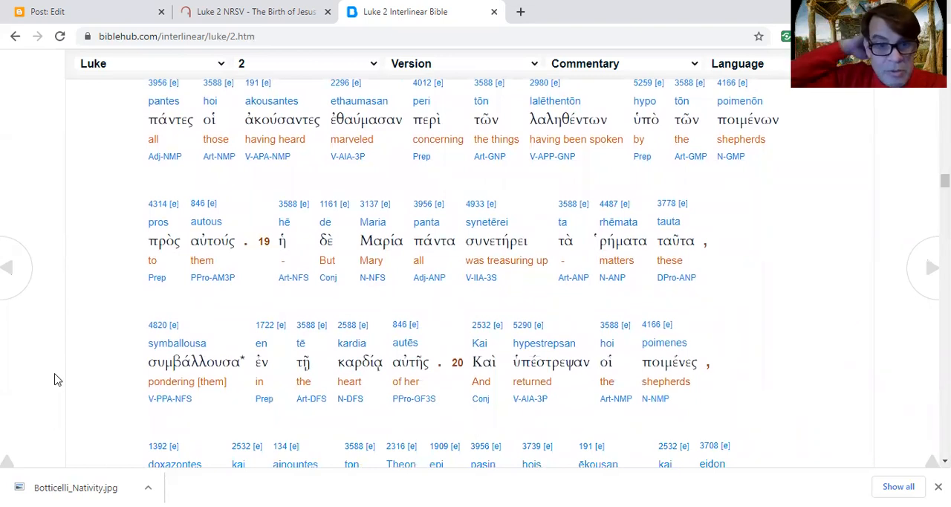
{"action": "scroll", "scroll_direction": "down", "scroll_amount": 3}
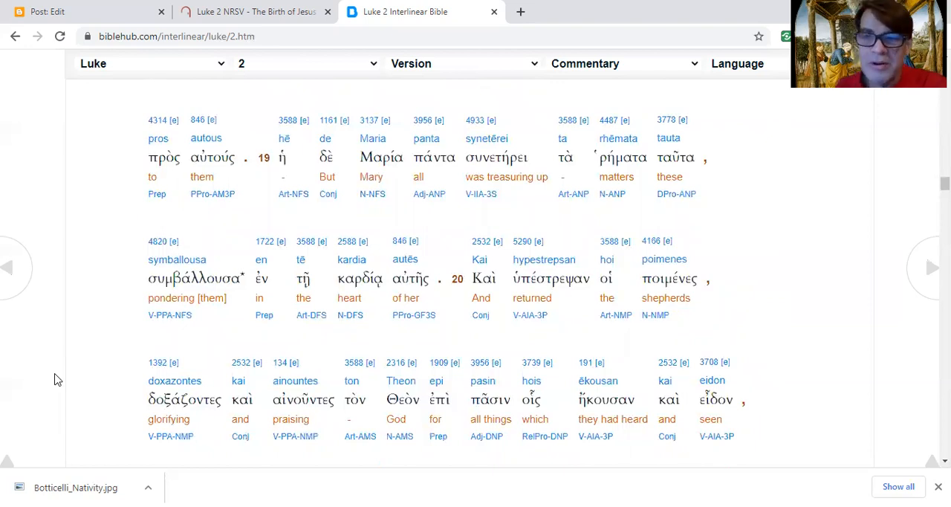
{"action": "scroll", "scroll_direction": "down", "scroll_amount": 3}
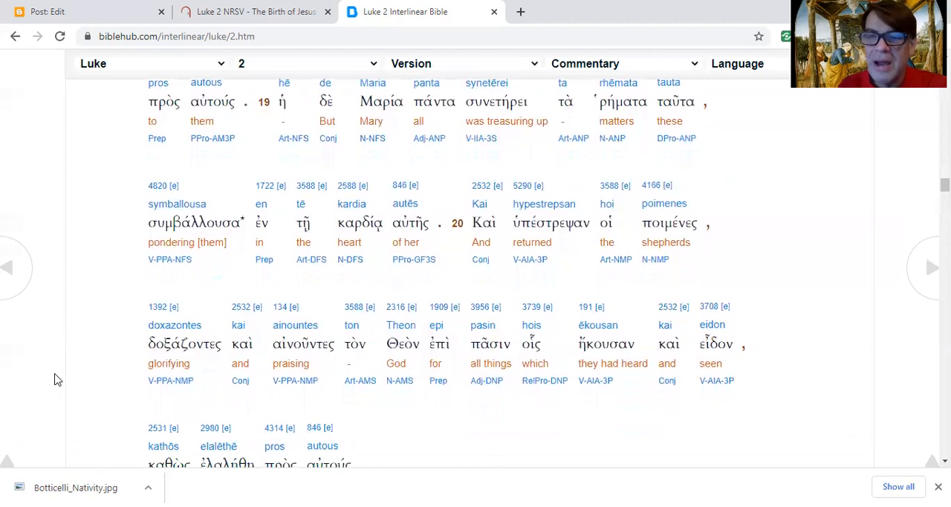
{"action": "scroll", "scroll_direction": "down", "scroll_amount": 3}
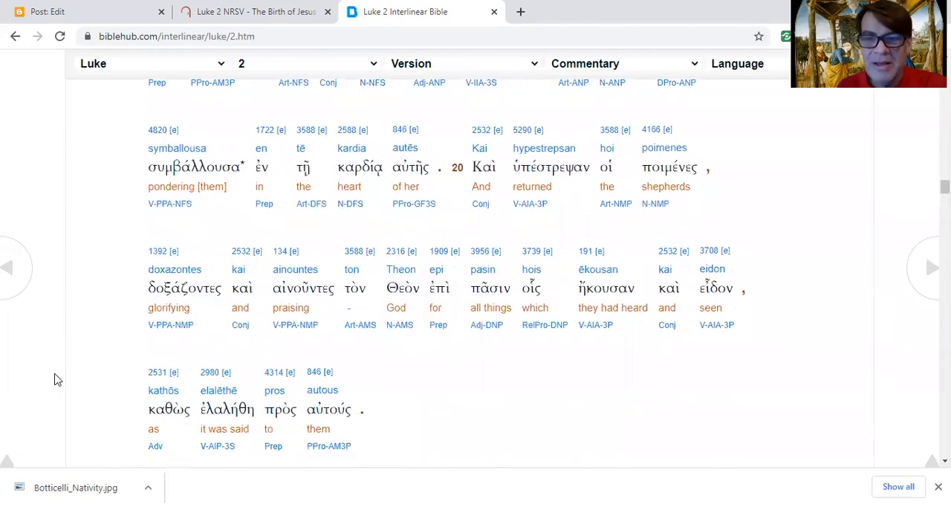
{"action": "scroll", "scroll_direction": "down", "scroll_amount": 3}
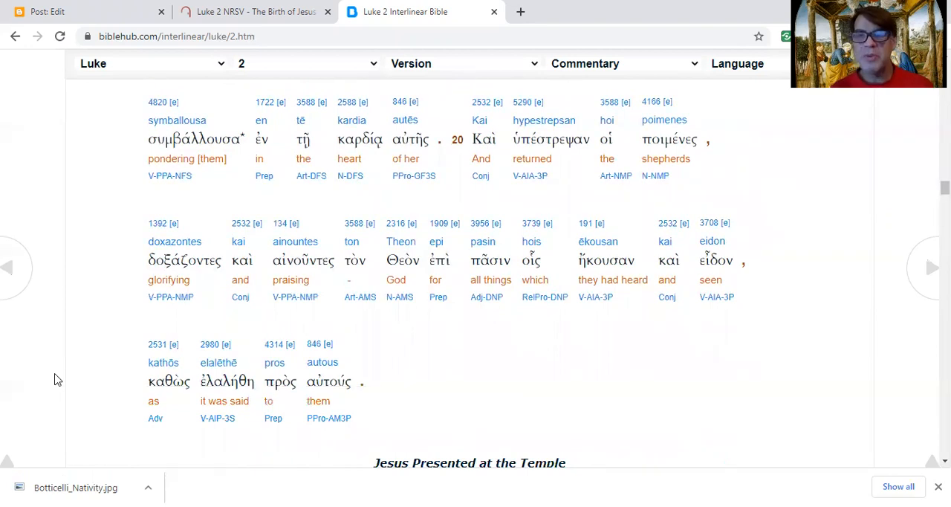
{"action": "mouse_move", "coordinate": [3, 107]}
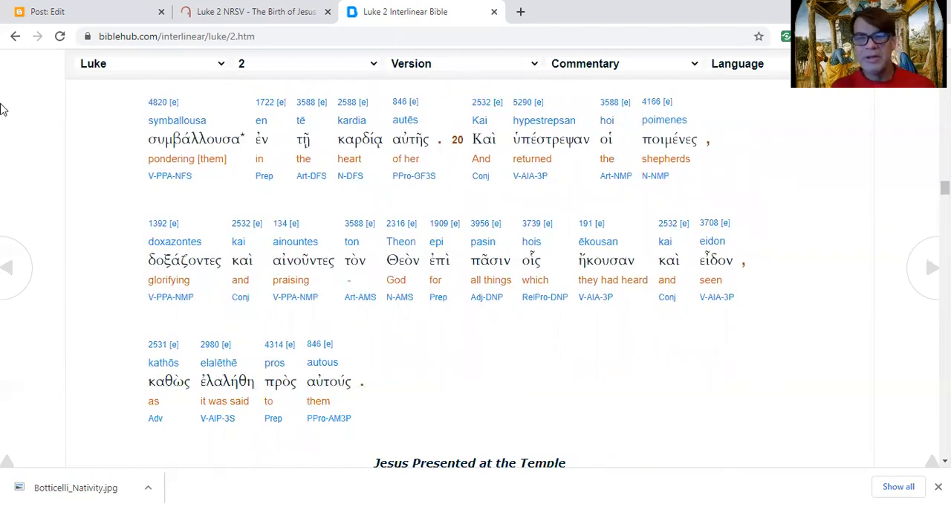